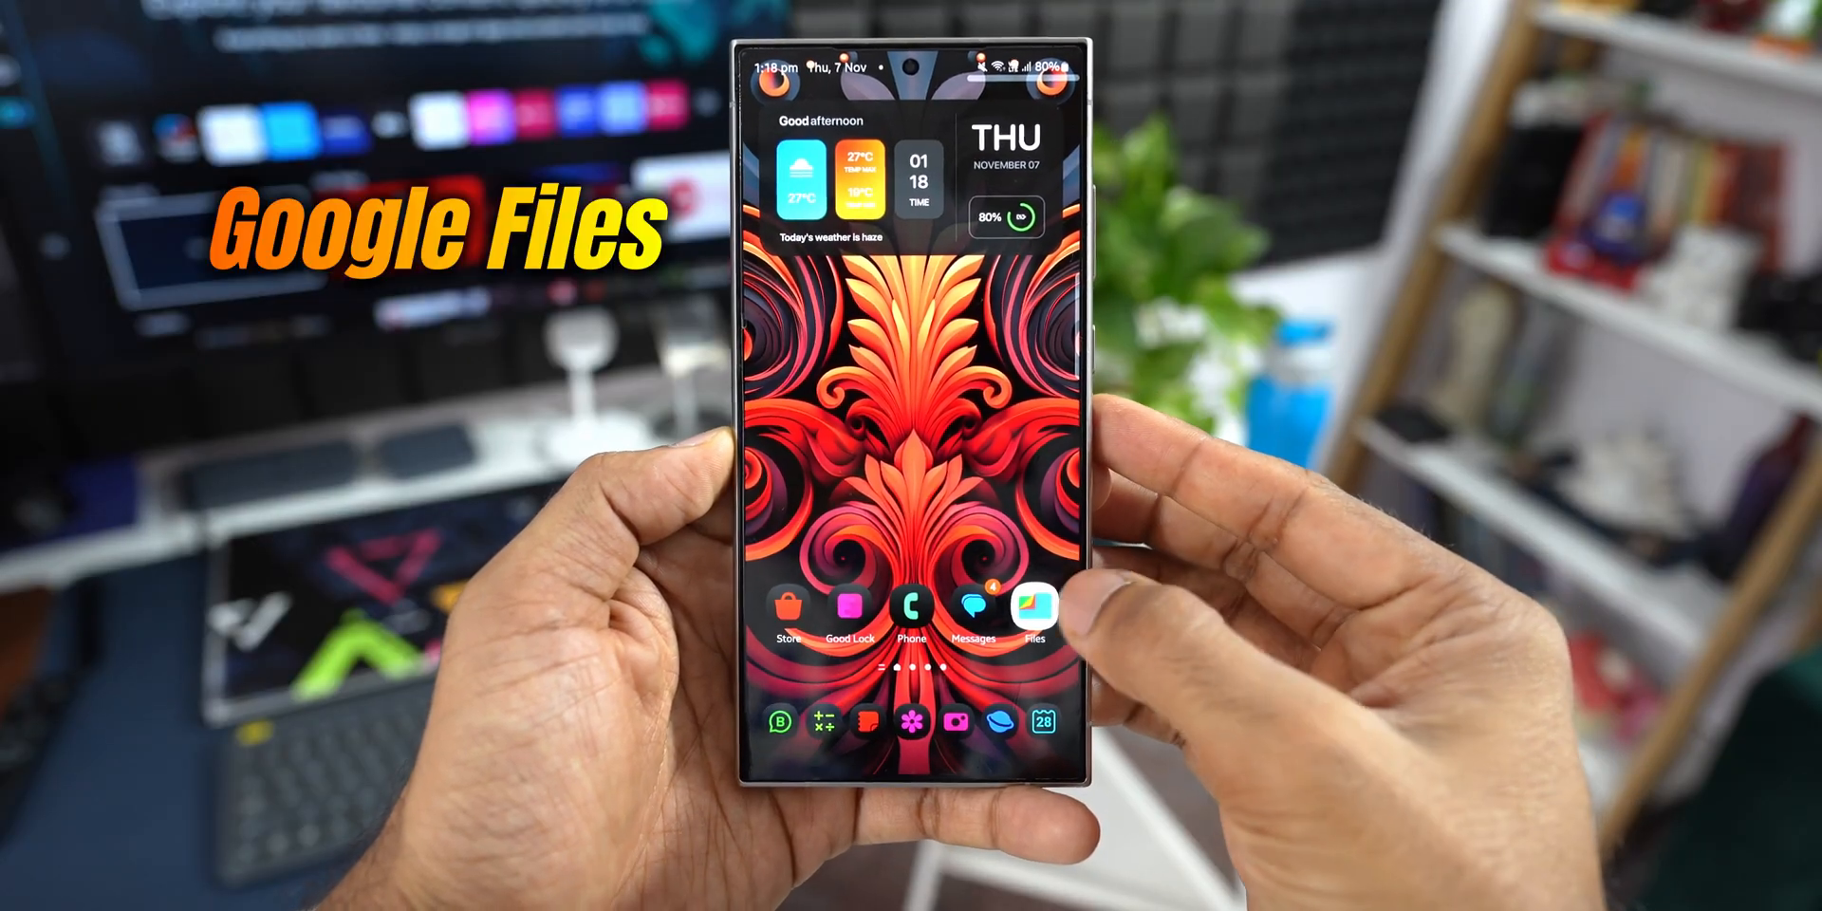
Launch Files by Google from the home screen dock
{"action": "left_click", "coordinate": [1033, 607]}
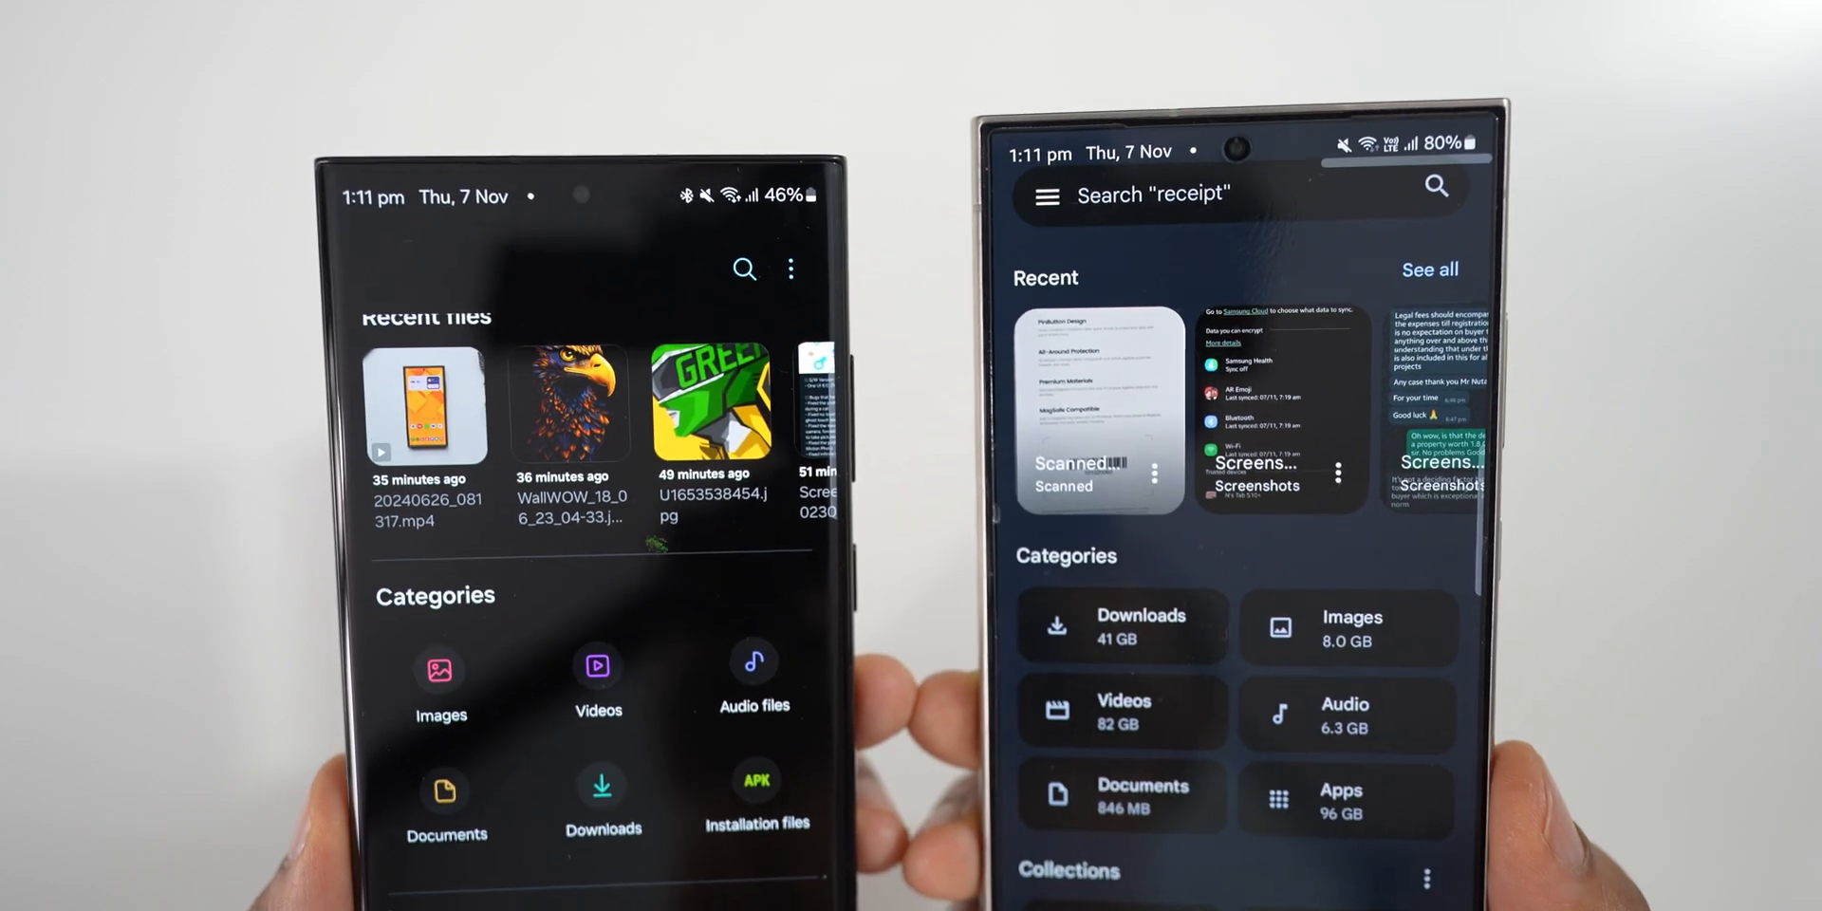
Review Manage storage under Utilities, then return to the My Files overview of recent files
{"action": "scroll", "scroll_direction": "down", "scroll_amount": 3}
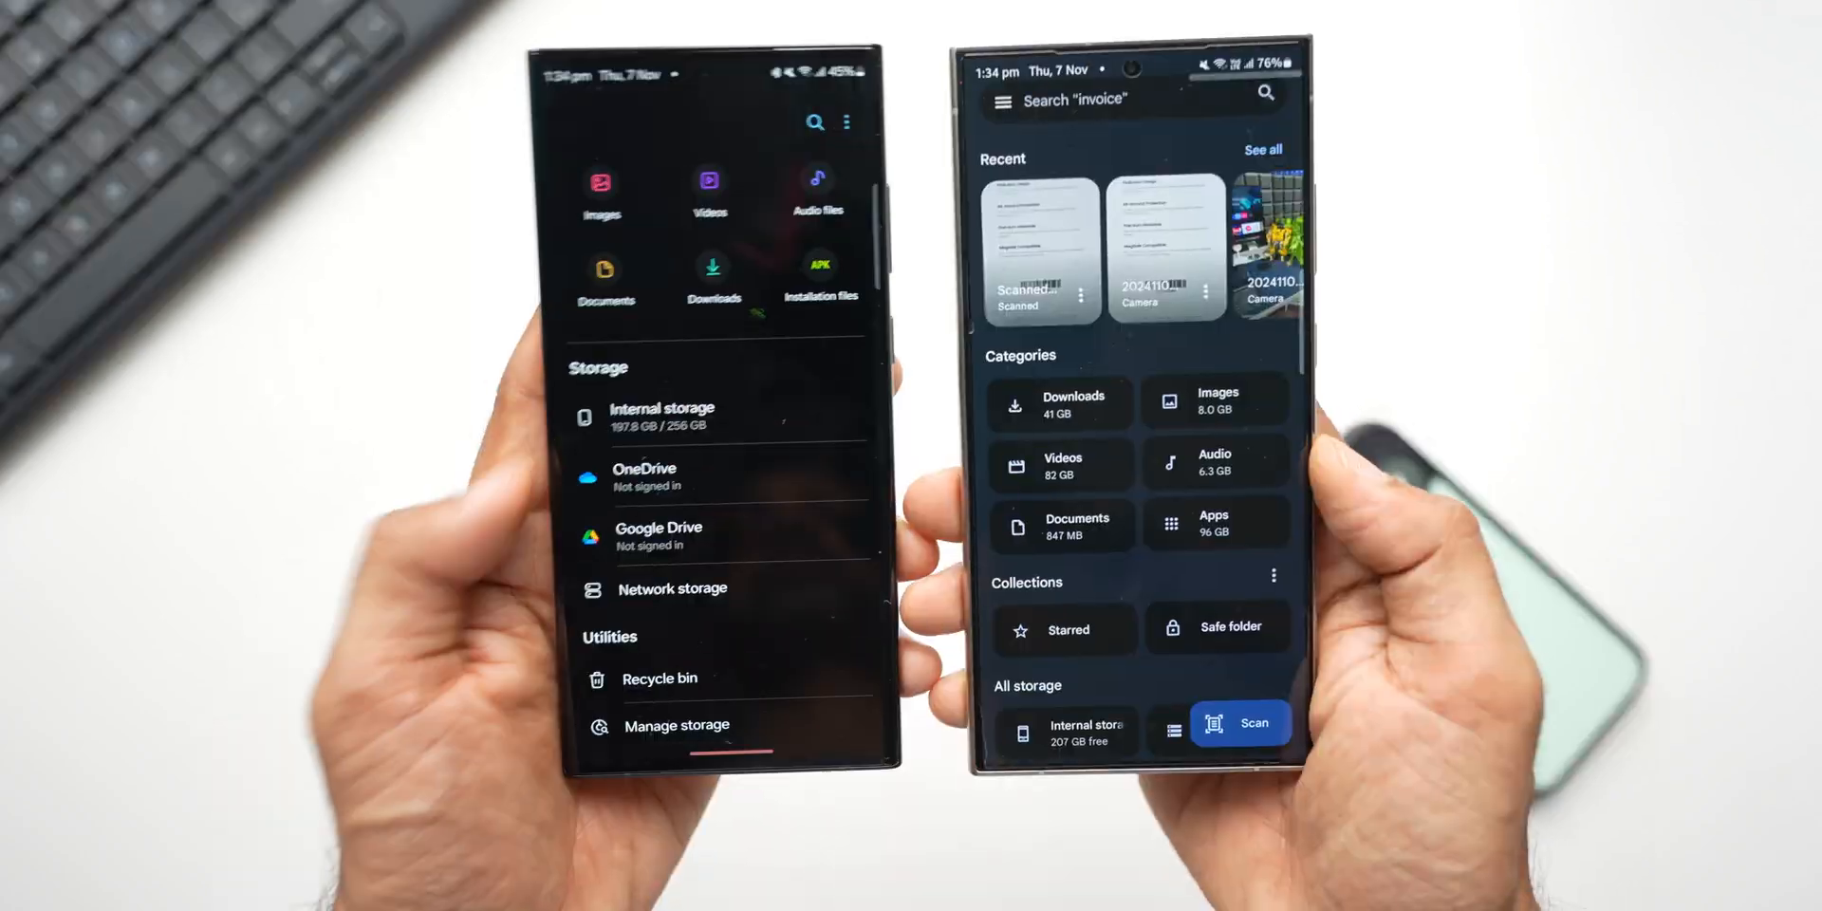
{"action": "left_click", "coordinate": [677, 725]}
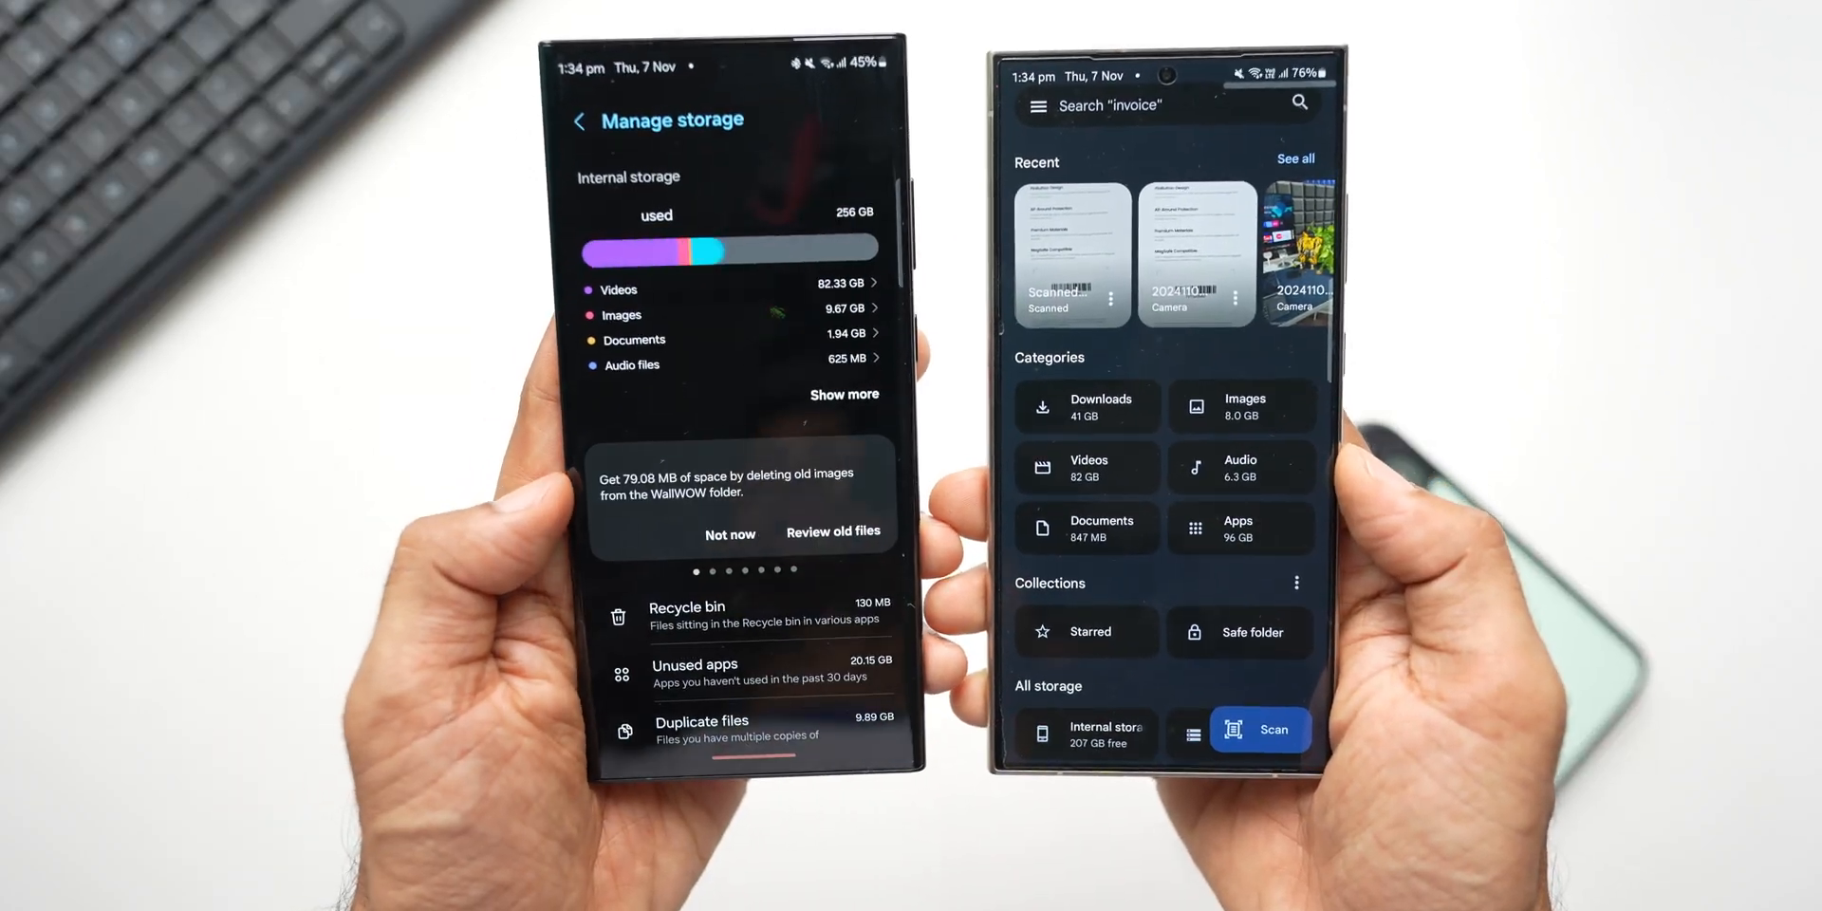
{"action": "left_click", "coordinate": [845, 394]}
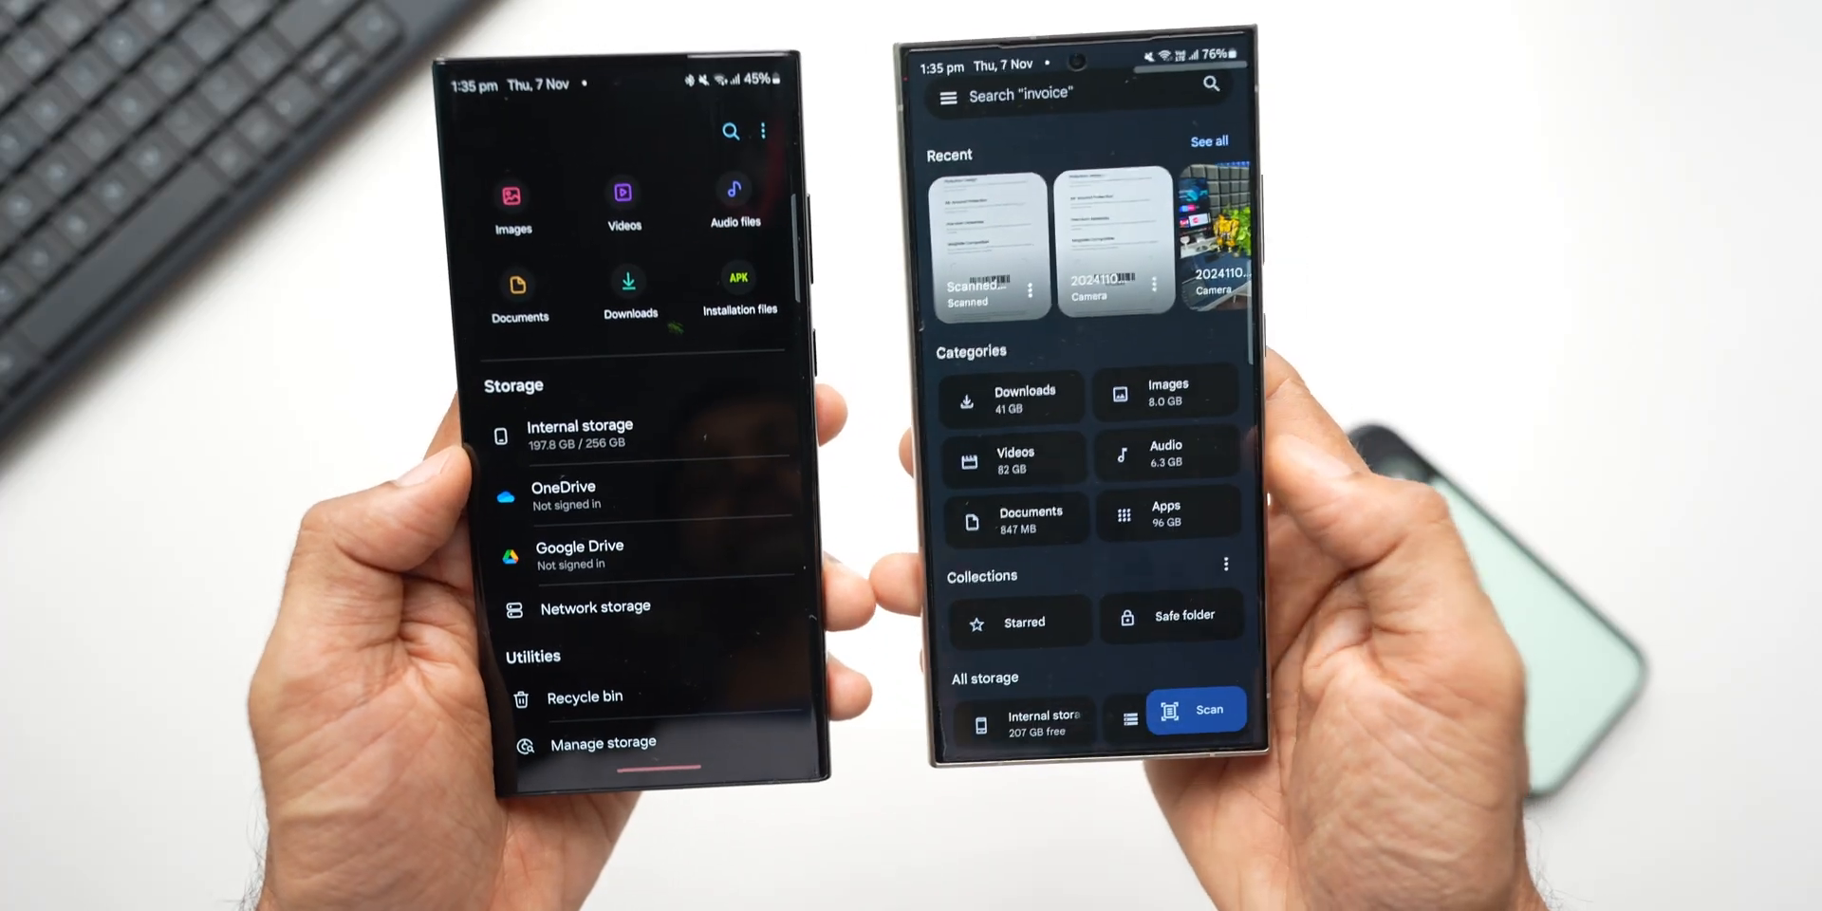
{"action": "left_click", "coordinate": [1165, 512]}
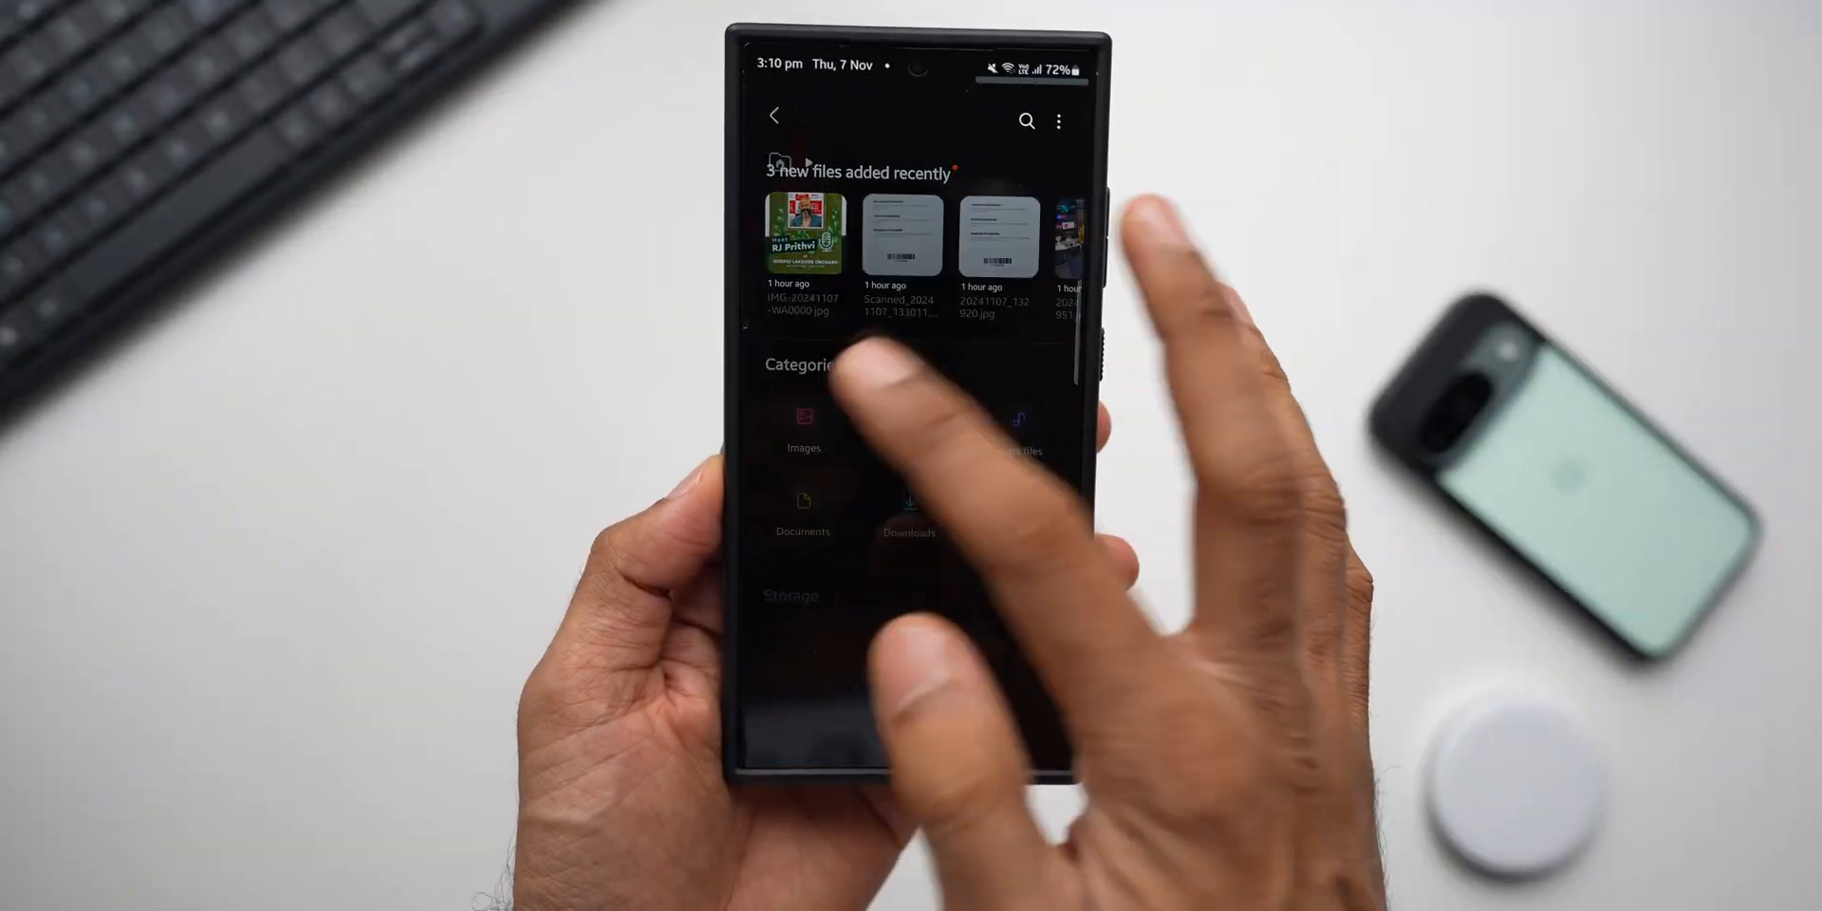
Browse Images, then Audio filtered to files received via Quick Share
{"action": "left_click", "coordinate": [803, 431]}
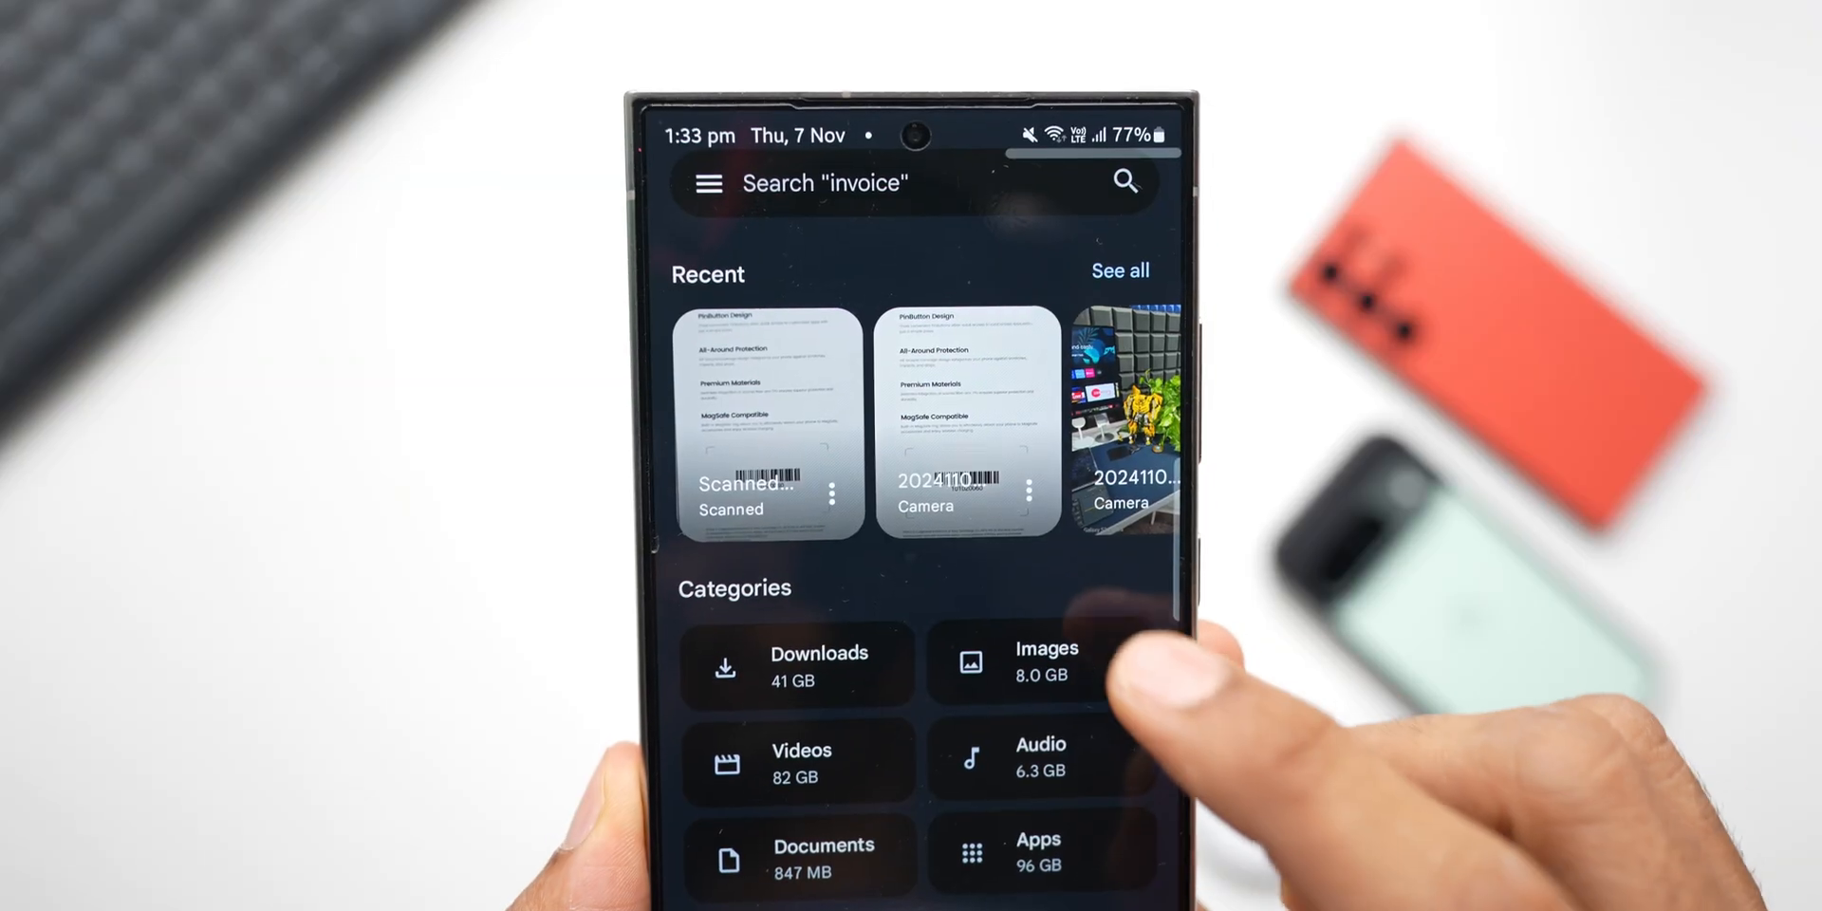
{"action": "left_click", "coordinate": [1044, 662]}
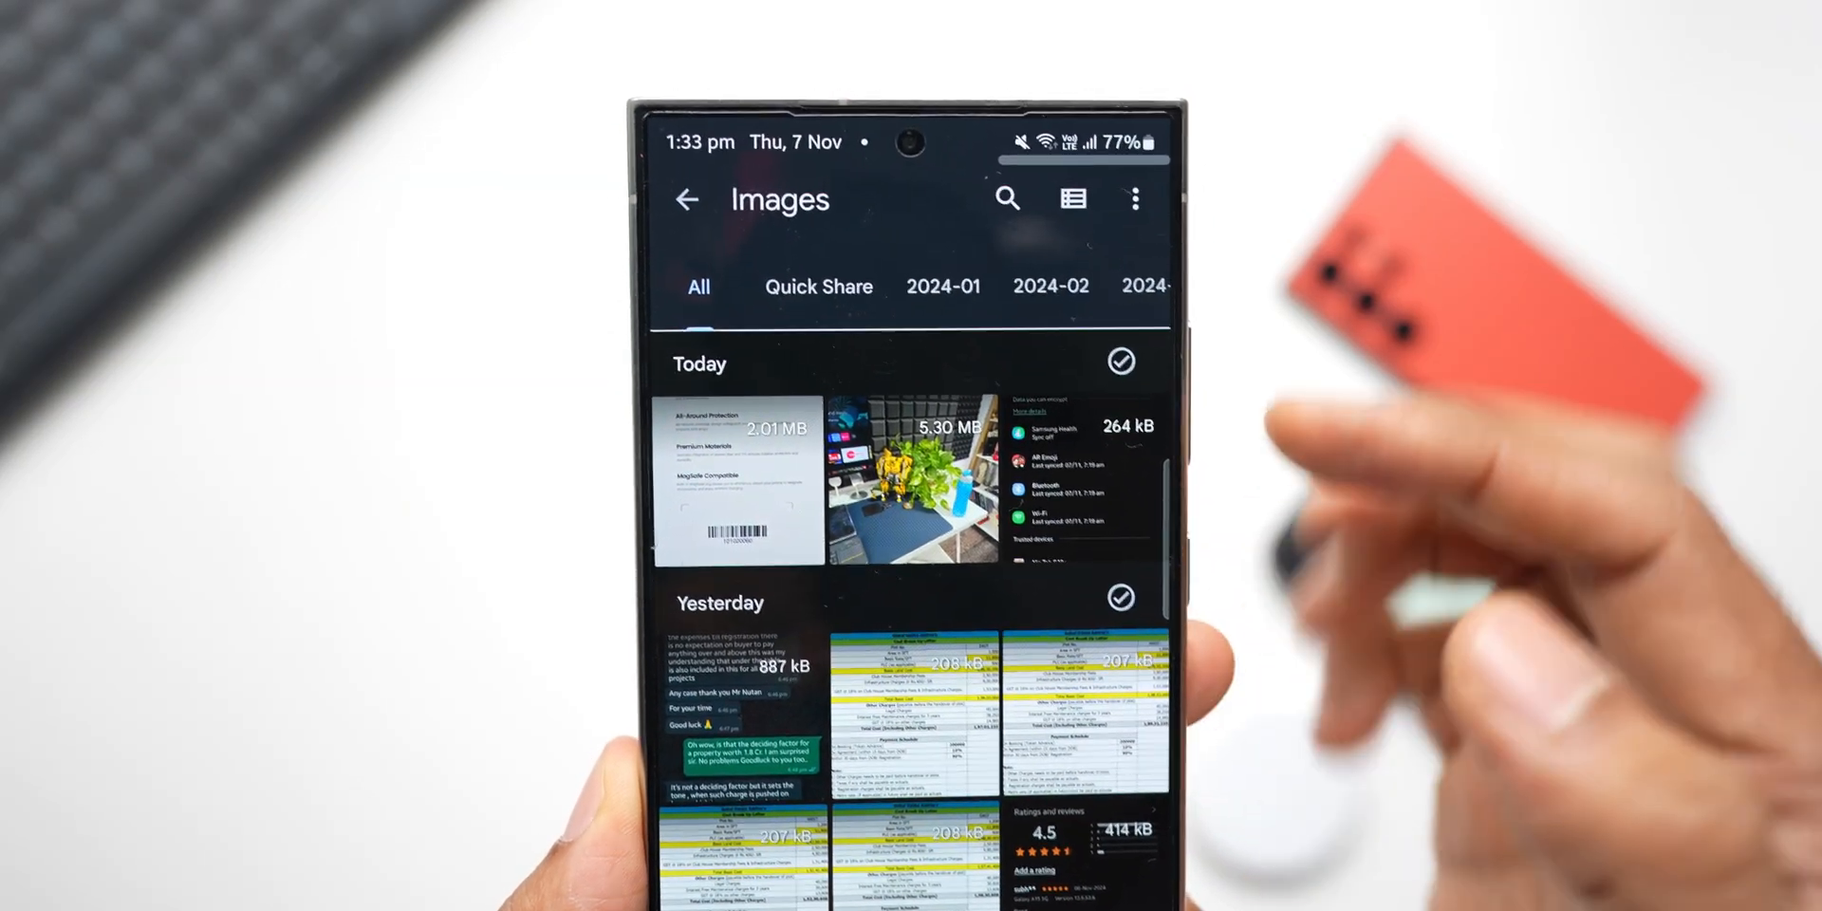
{"action": "left_click", "coordinate": [852, 305]}
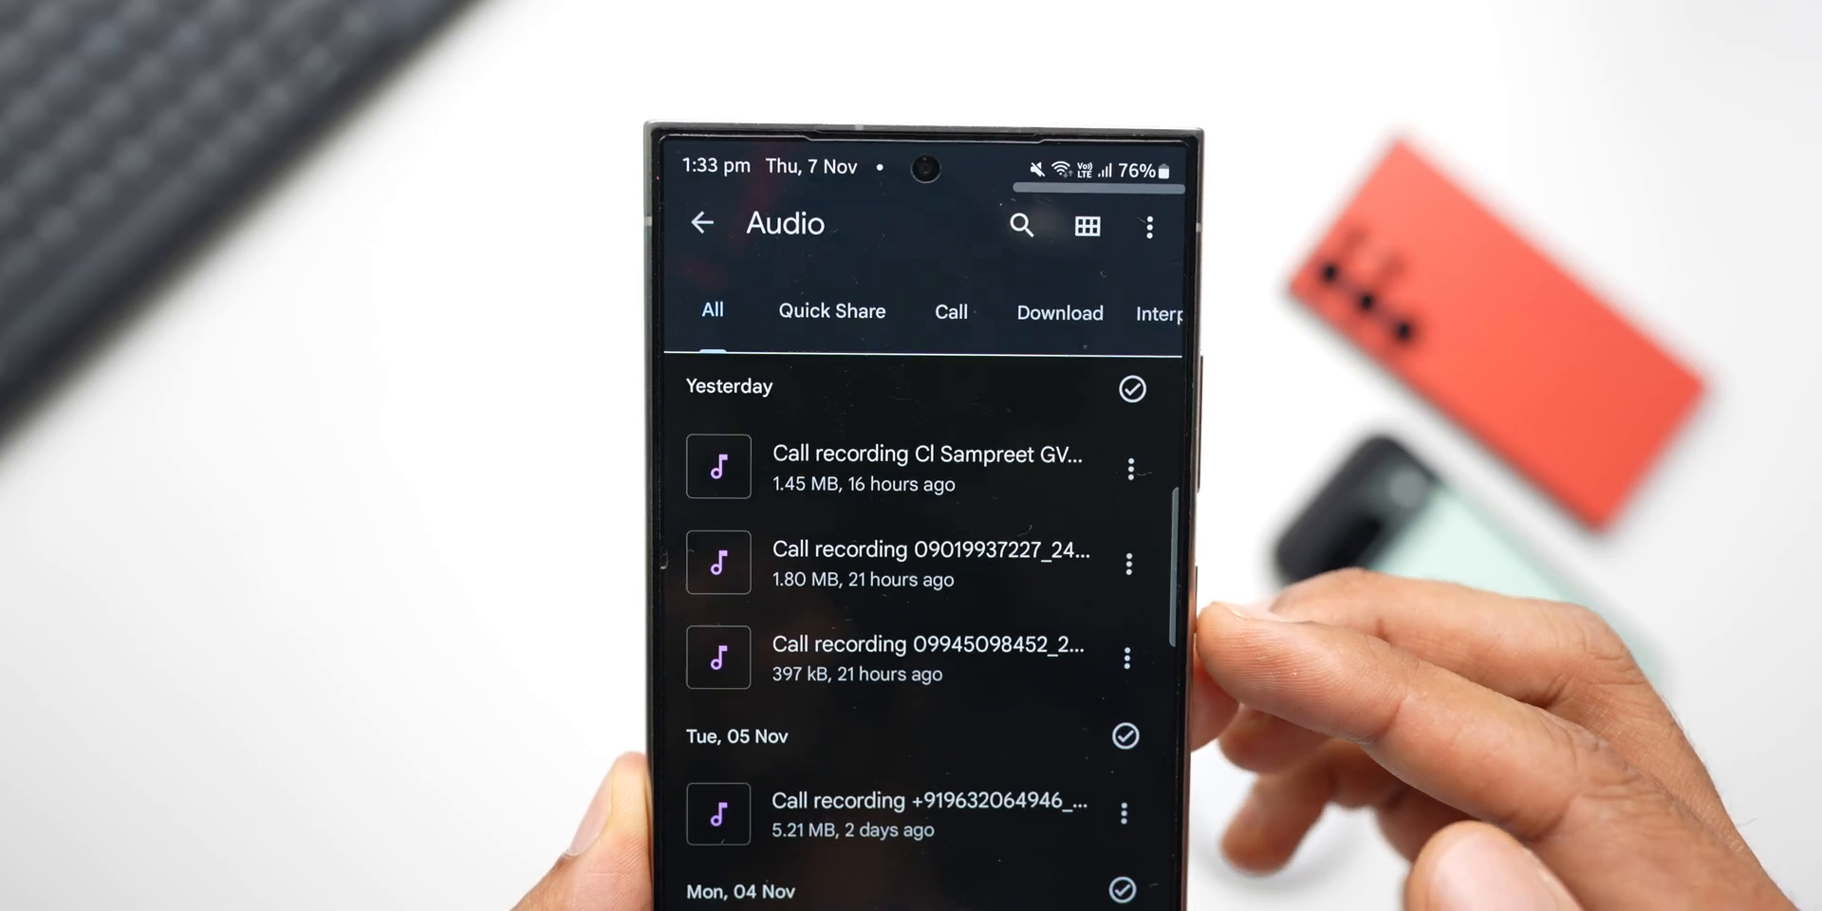
{"action": "left_click", "coordinate": [831, 312]}
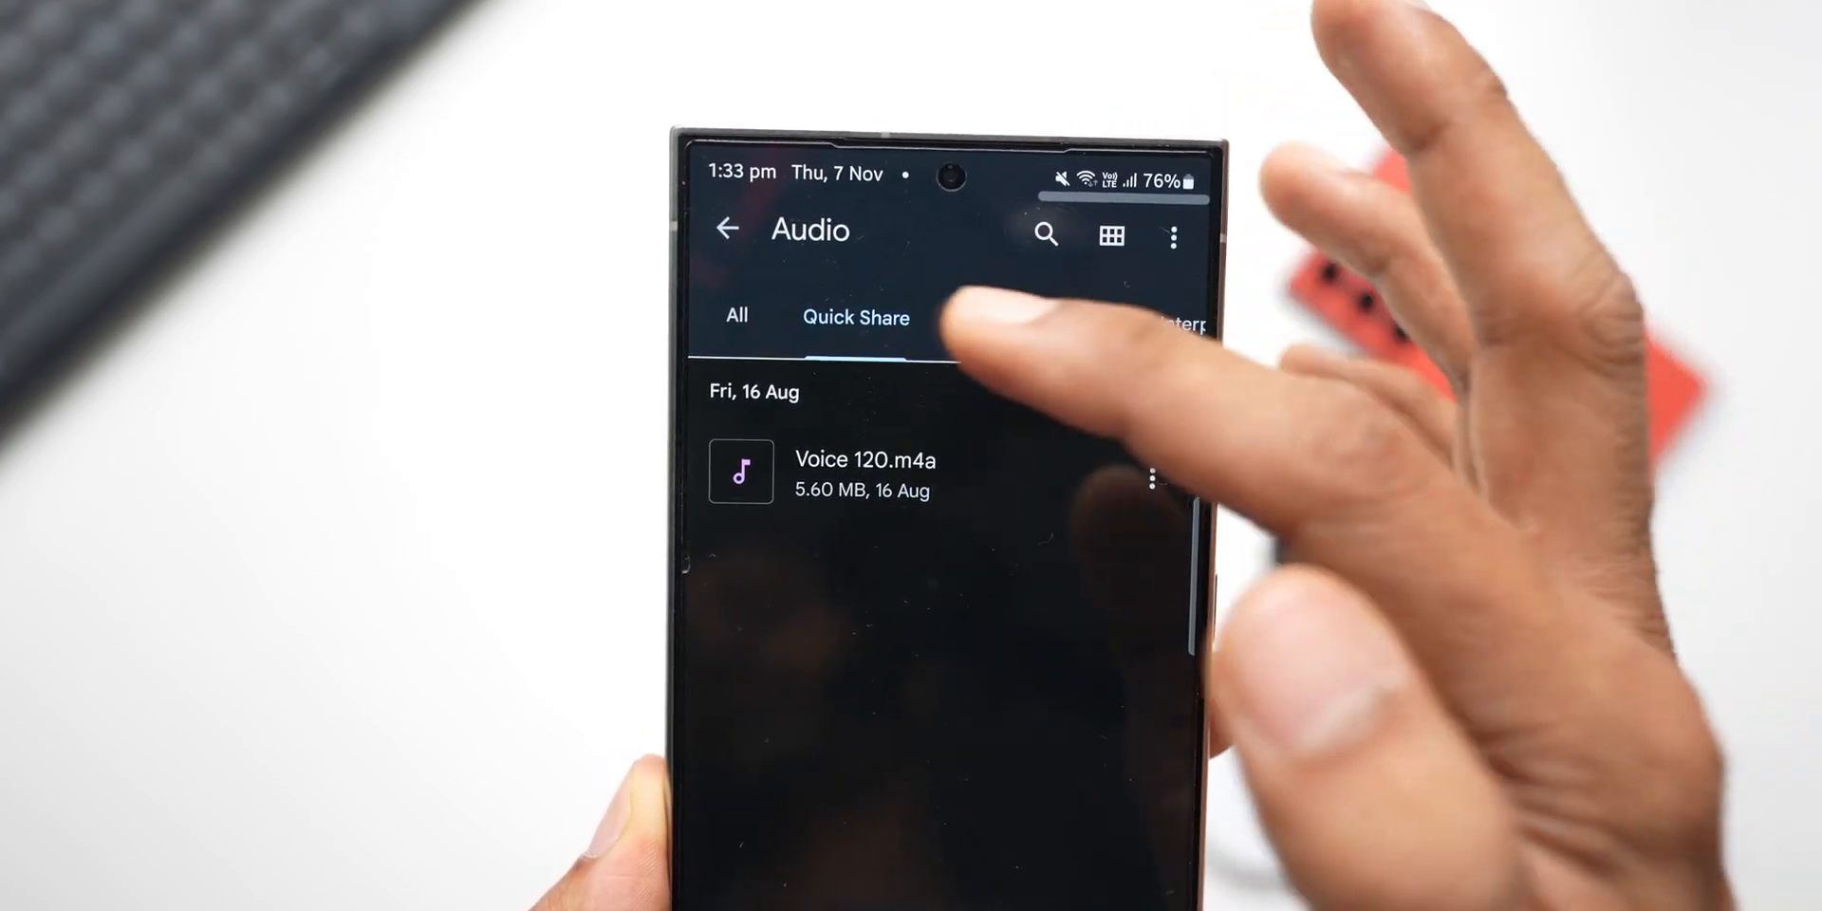
{"action": "left_click", "coordinate": [951, 318]}
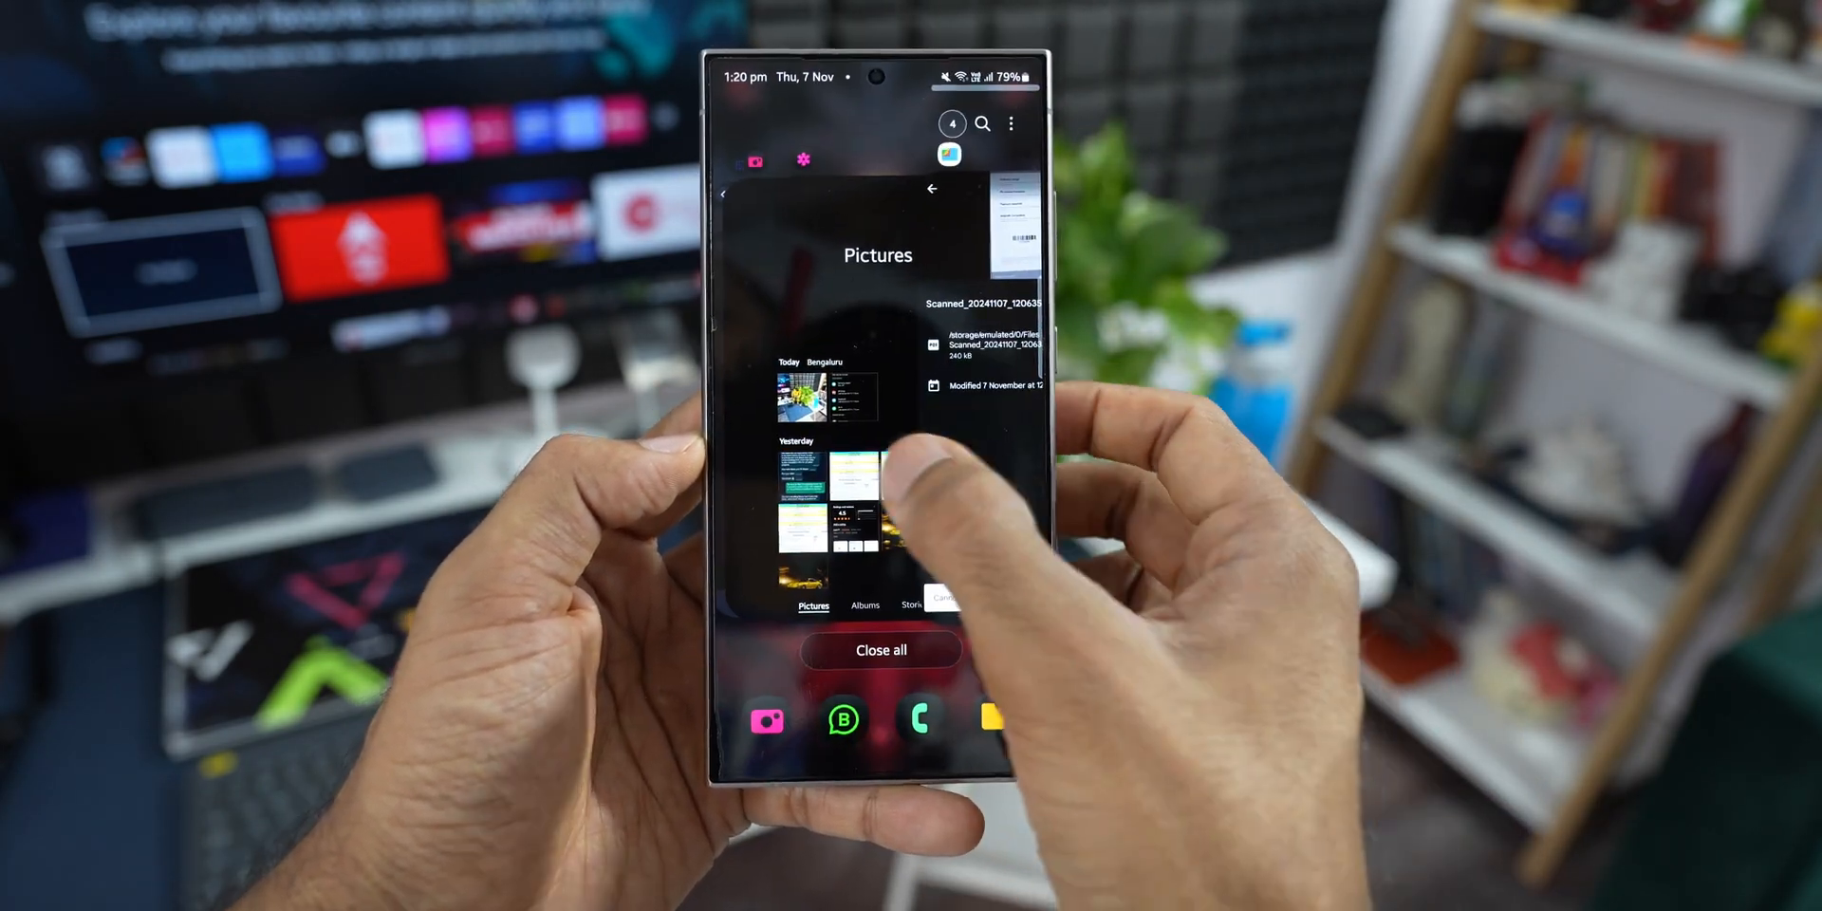
Move 20241107_131951.jpg out of the Safe folder back into recently added files
{"action": "left_click", "coordinate": [882, 649]}
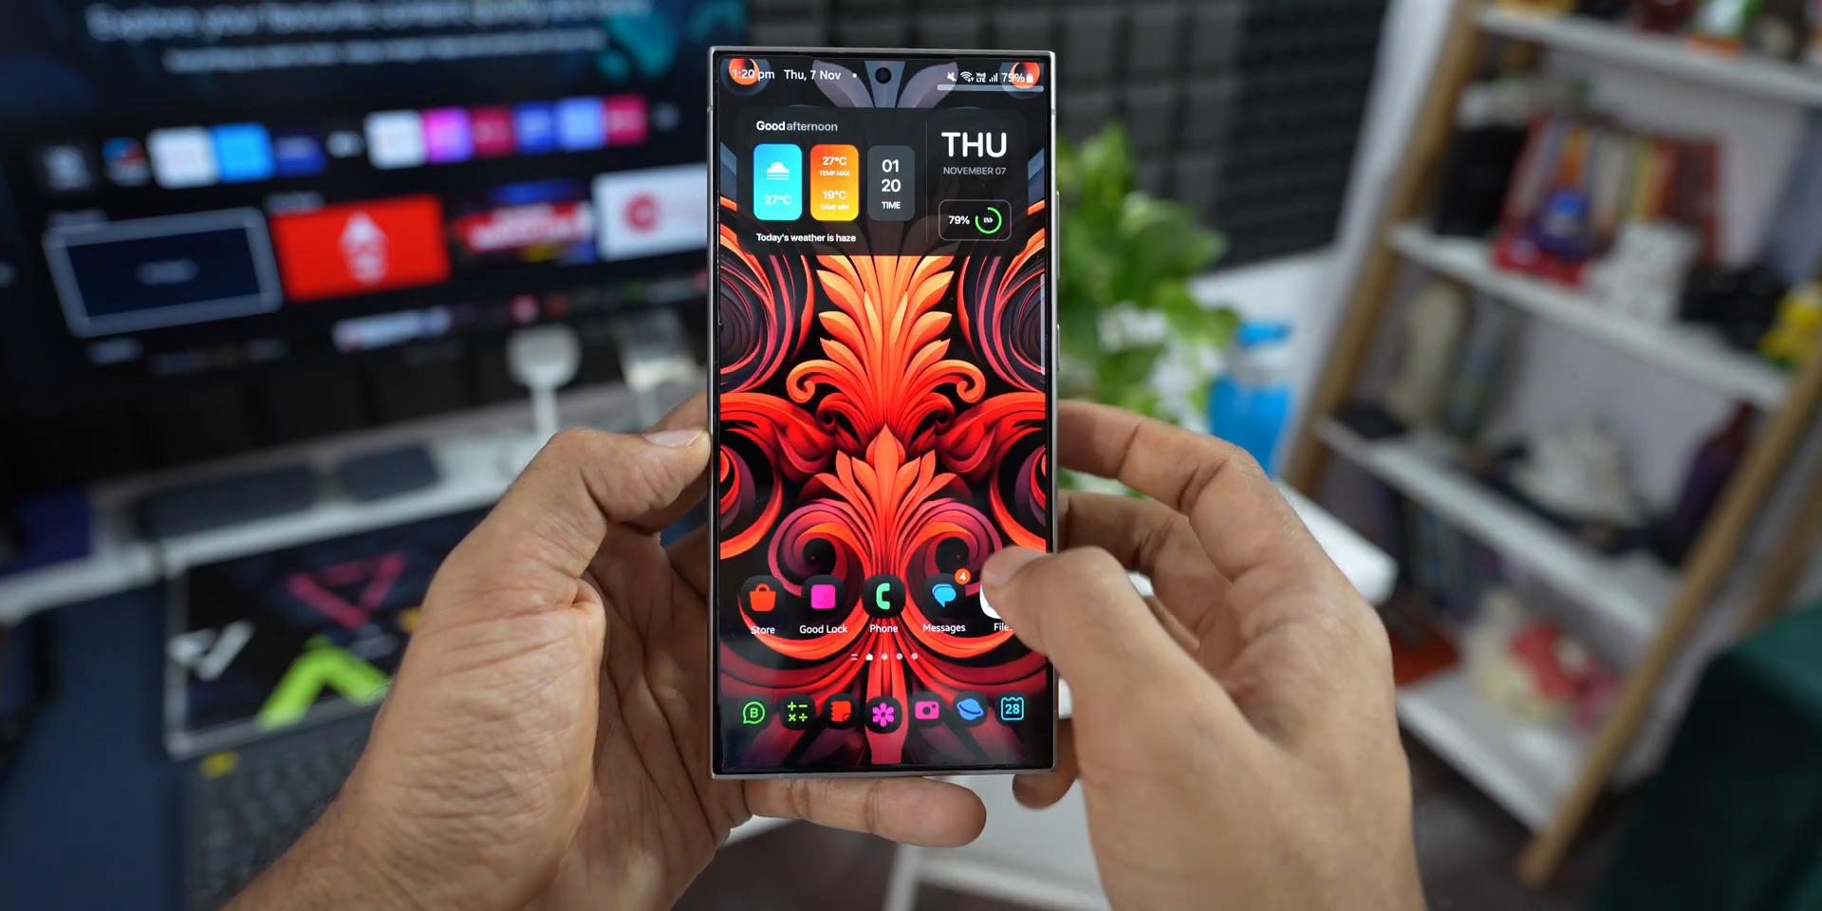
{"action": "left_click", "coordinate": [996, 596]}
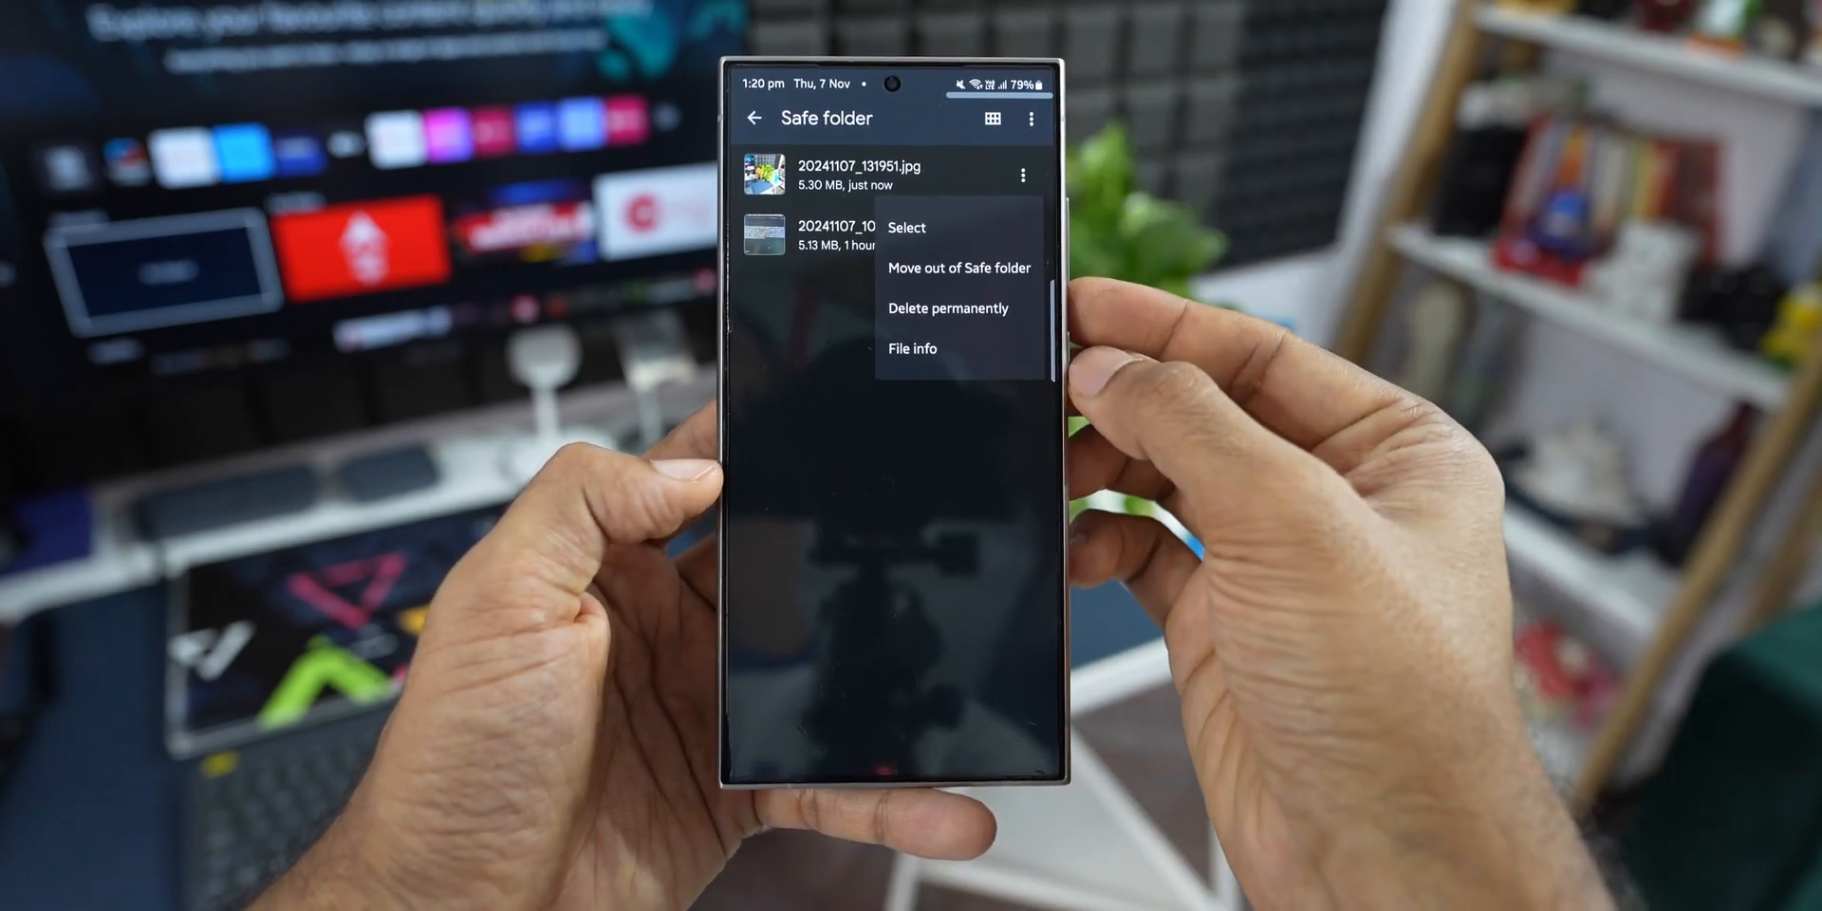
{"action": "left_click", "coordinate": [959, 268]}
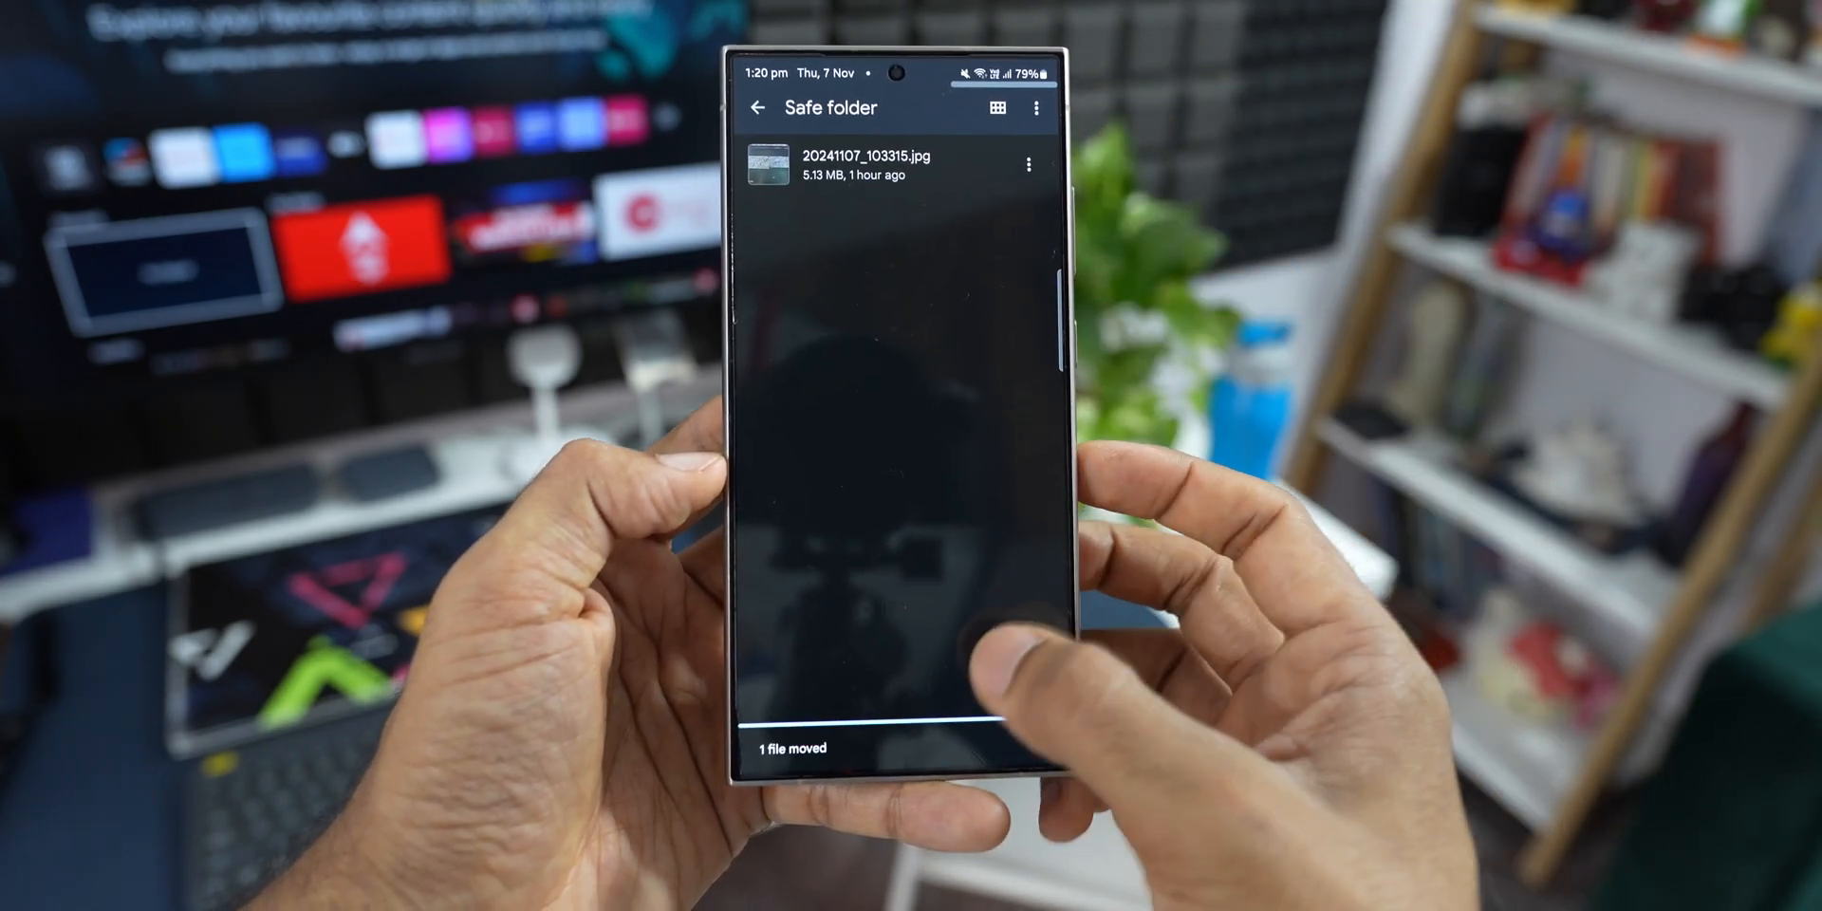
{"action": "left_click", "coordinate": [757, 106]}
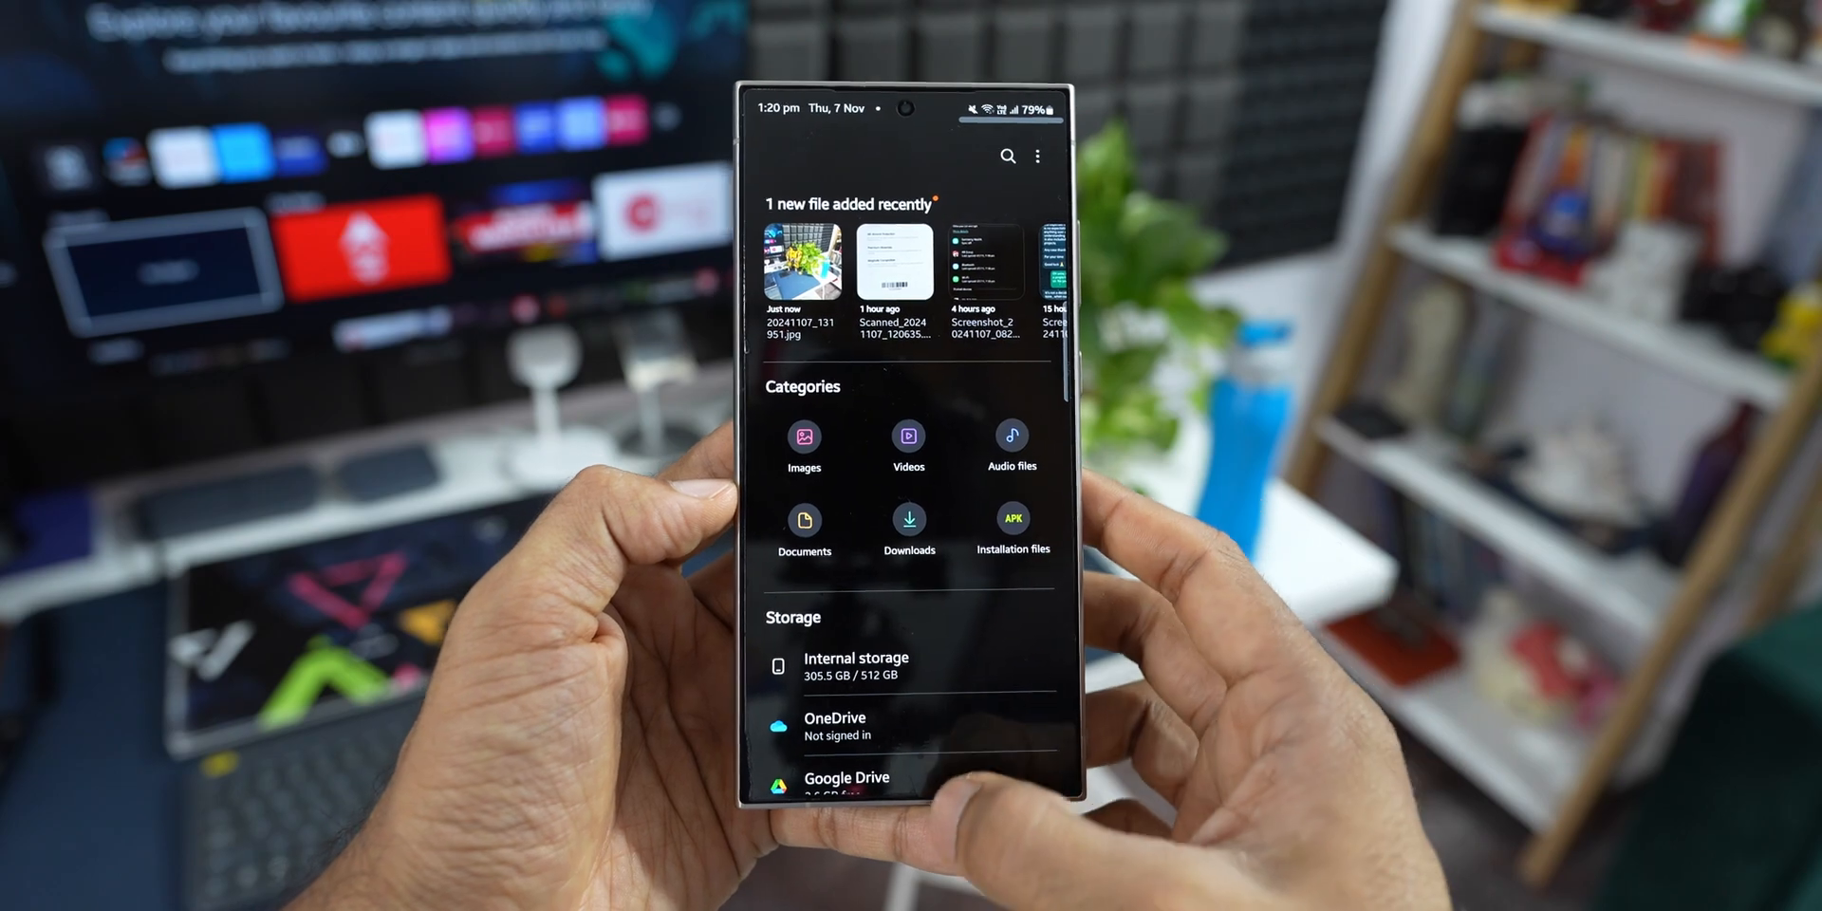
{"action": "left_click", "coordinate": [803, 437]}
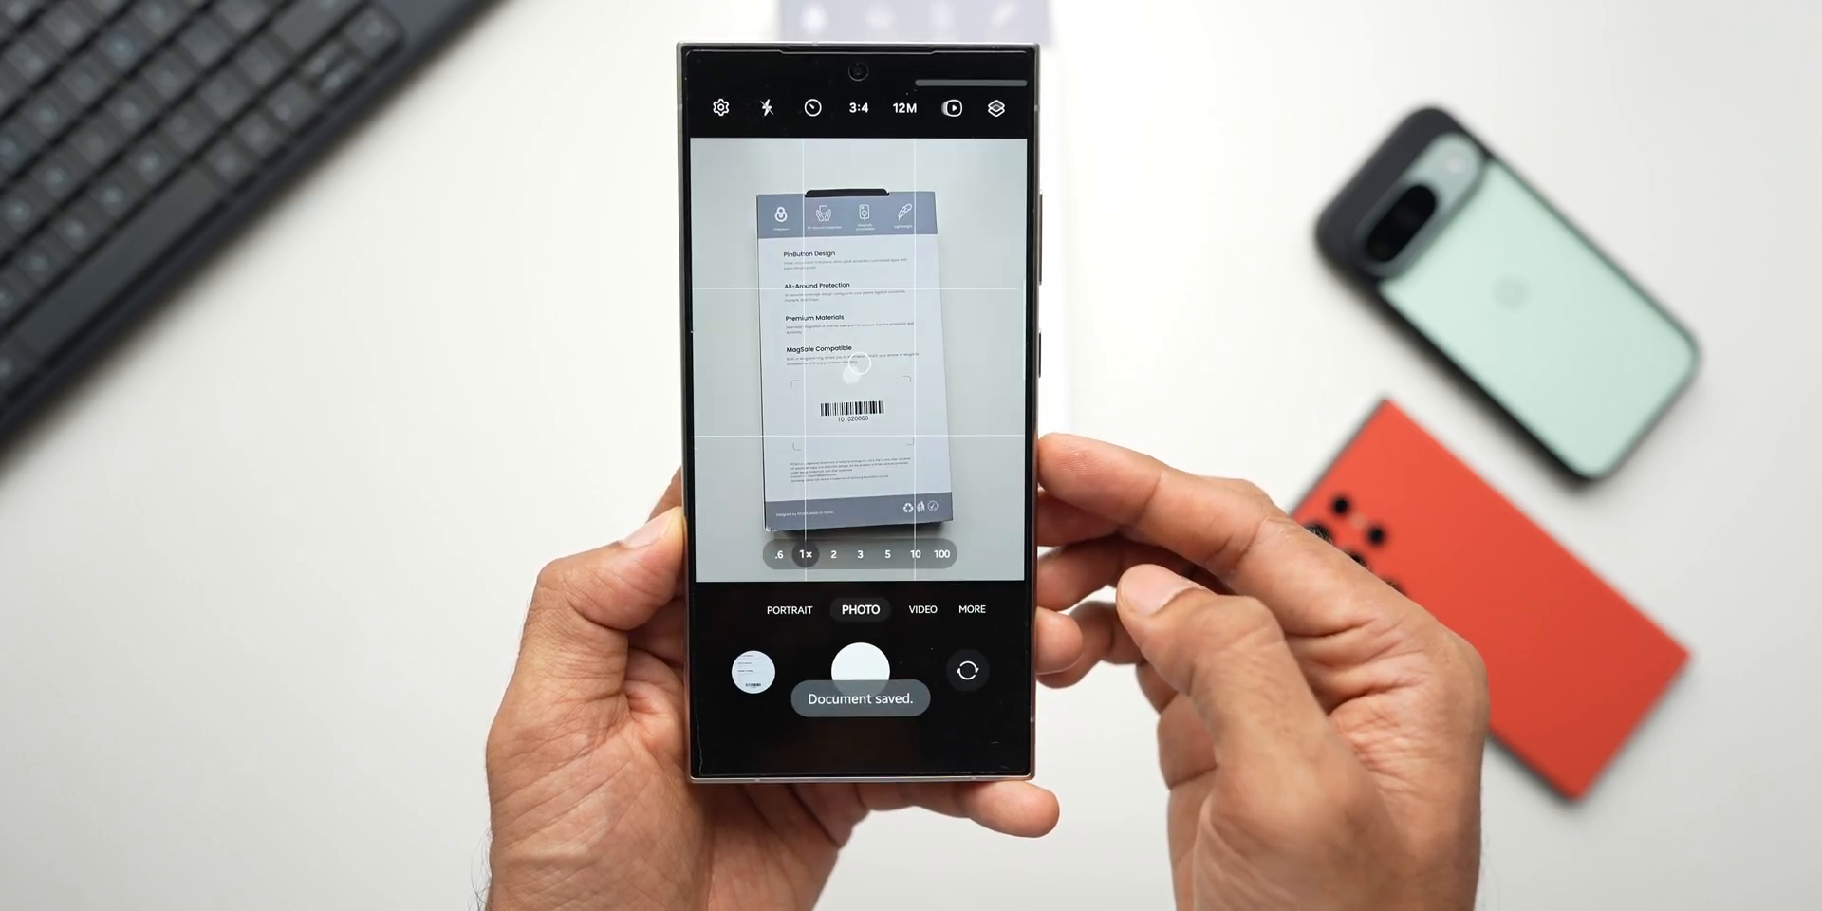
View the just-saved document scan of the product feature sheet full-screen
{"action": "left_click", "coordinate": [746, 668]}
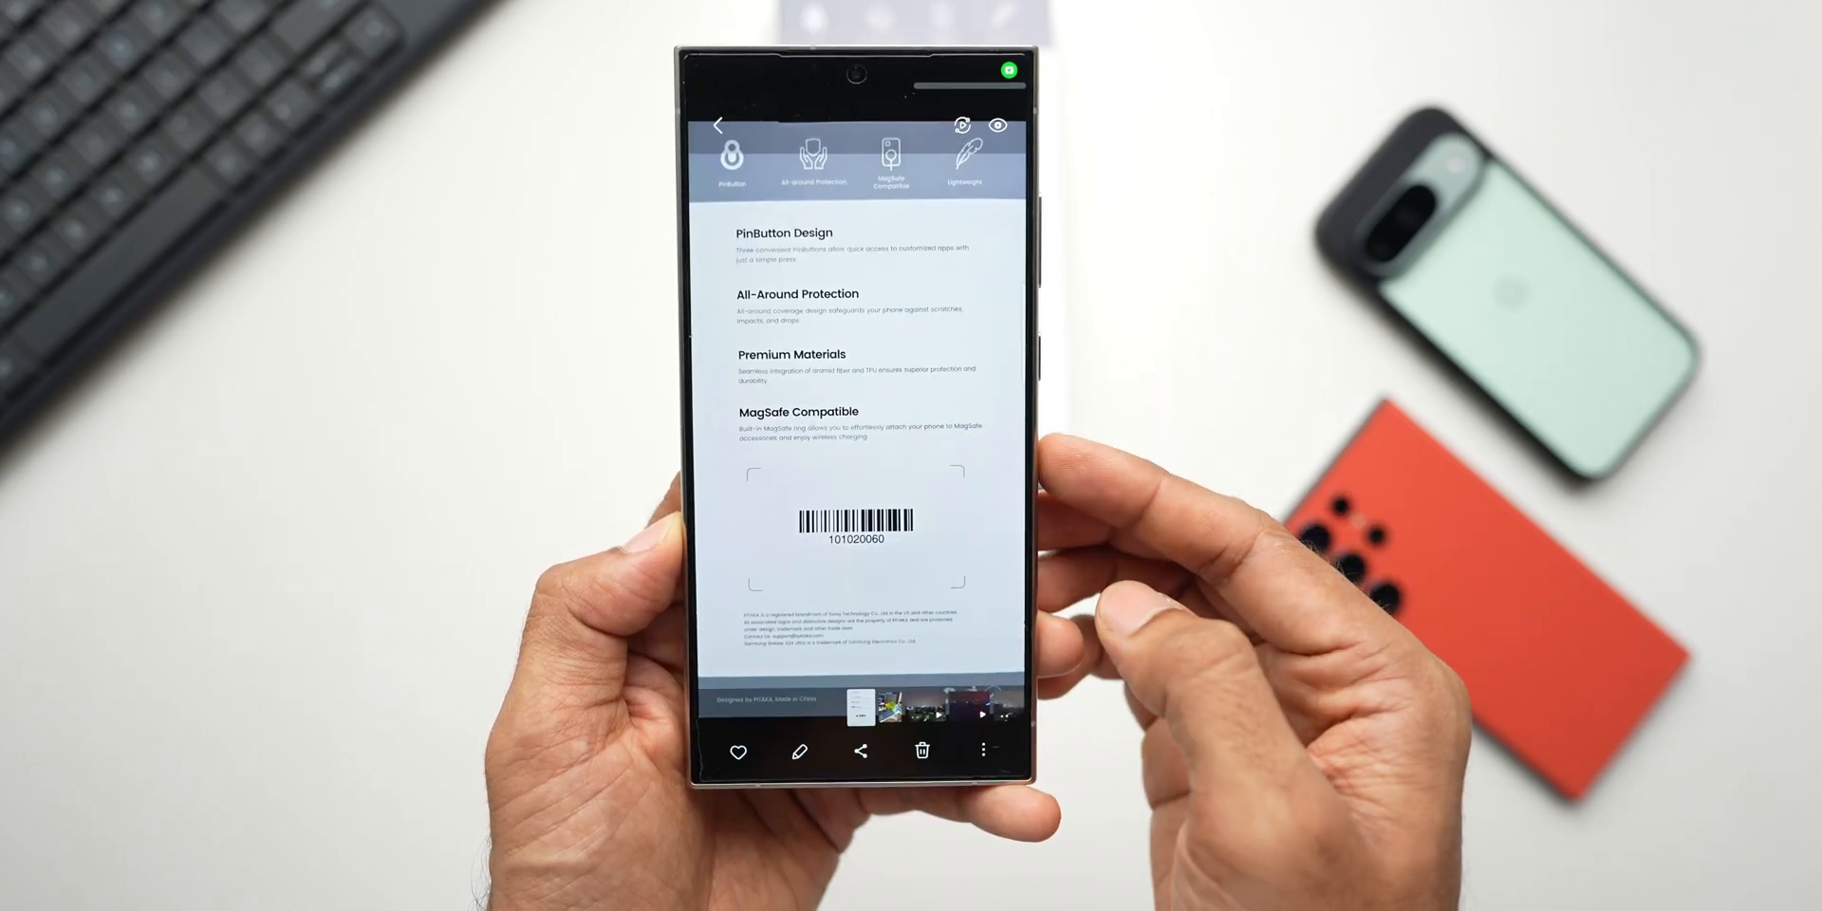
Scan a document to Scanned_20241107_133011.pdf (191 kB) and view its file details
{"action": "left_click", "coordinate": [717, 125]}
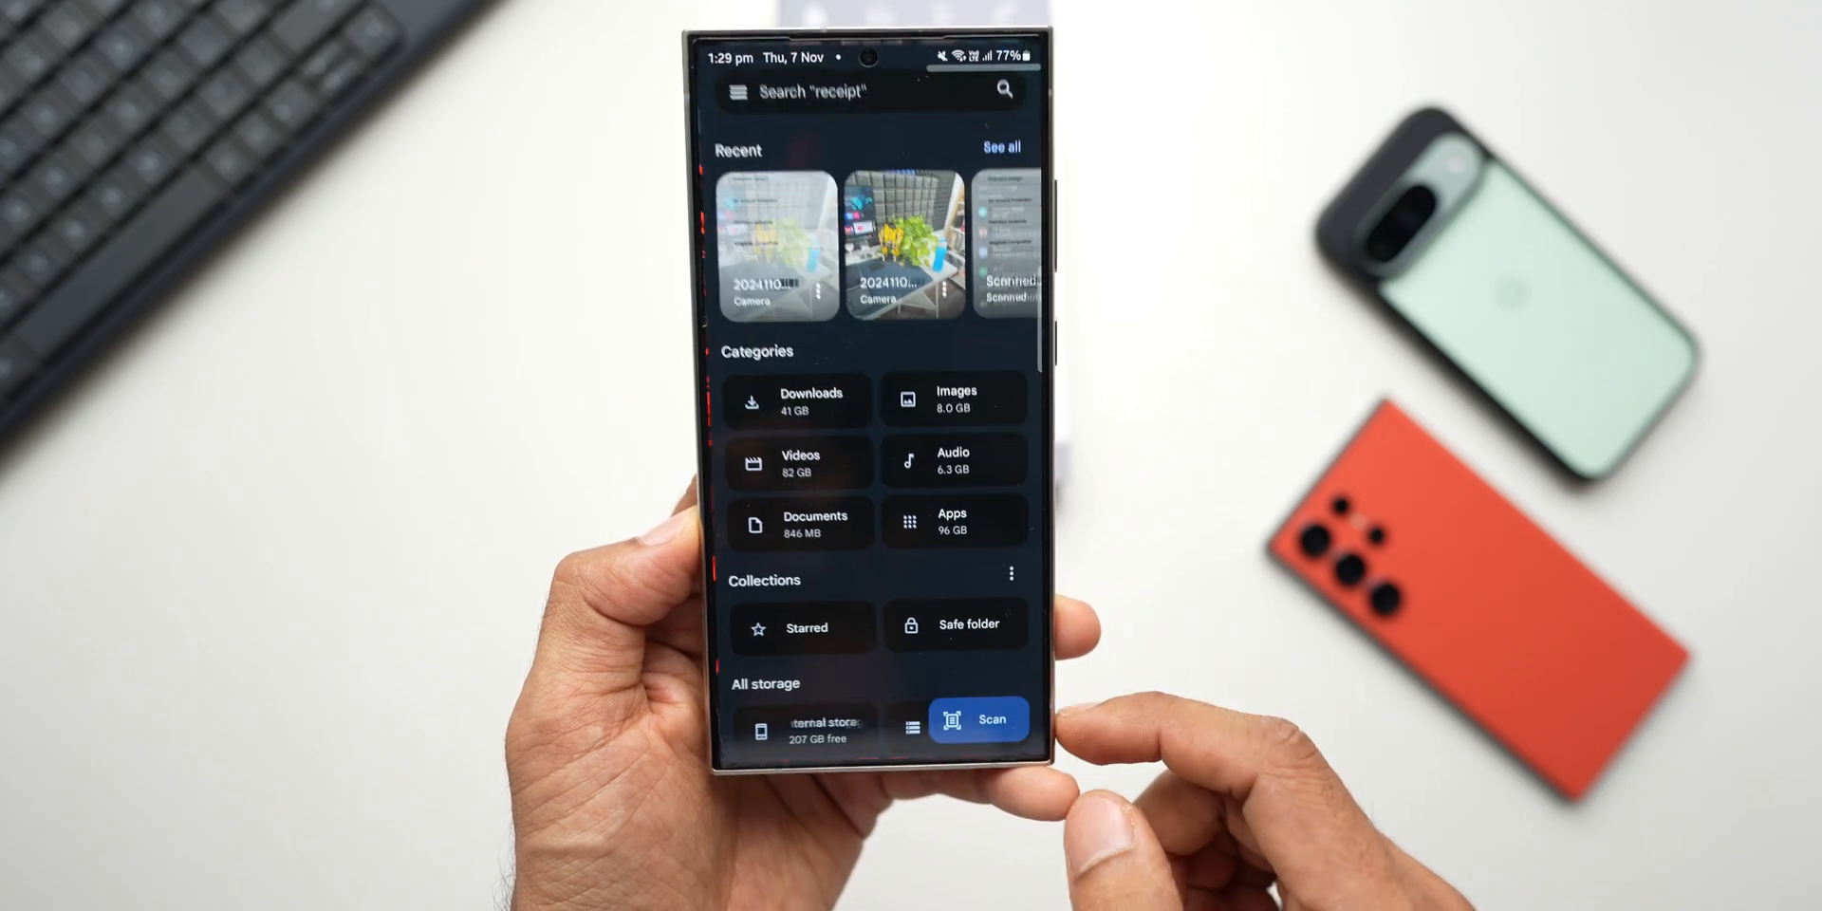
{"action": "left_click", "coordinate": [977, 717]}
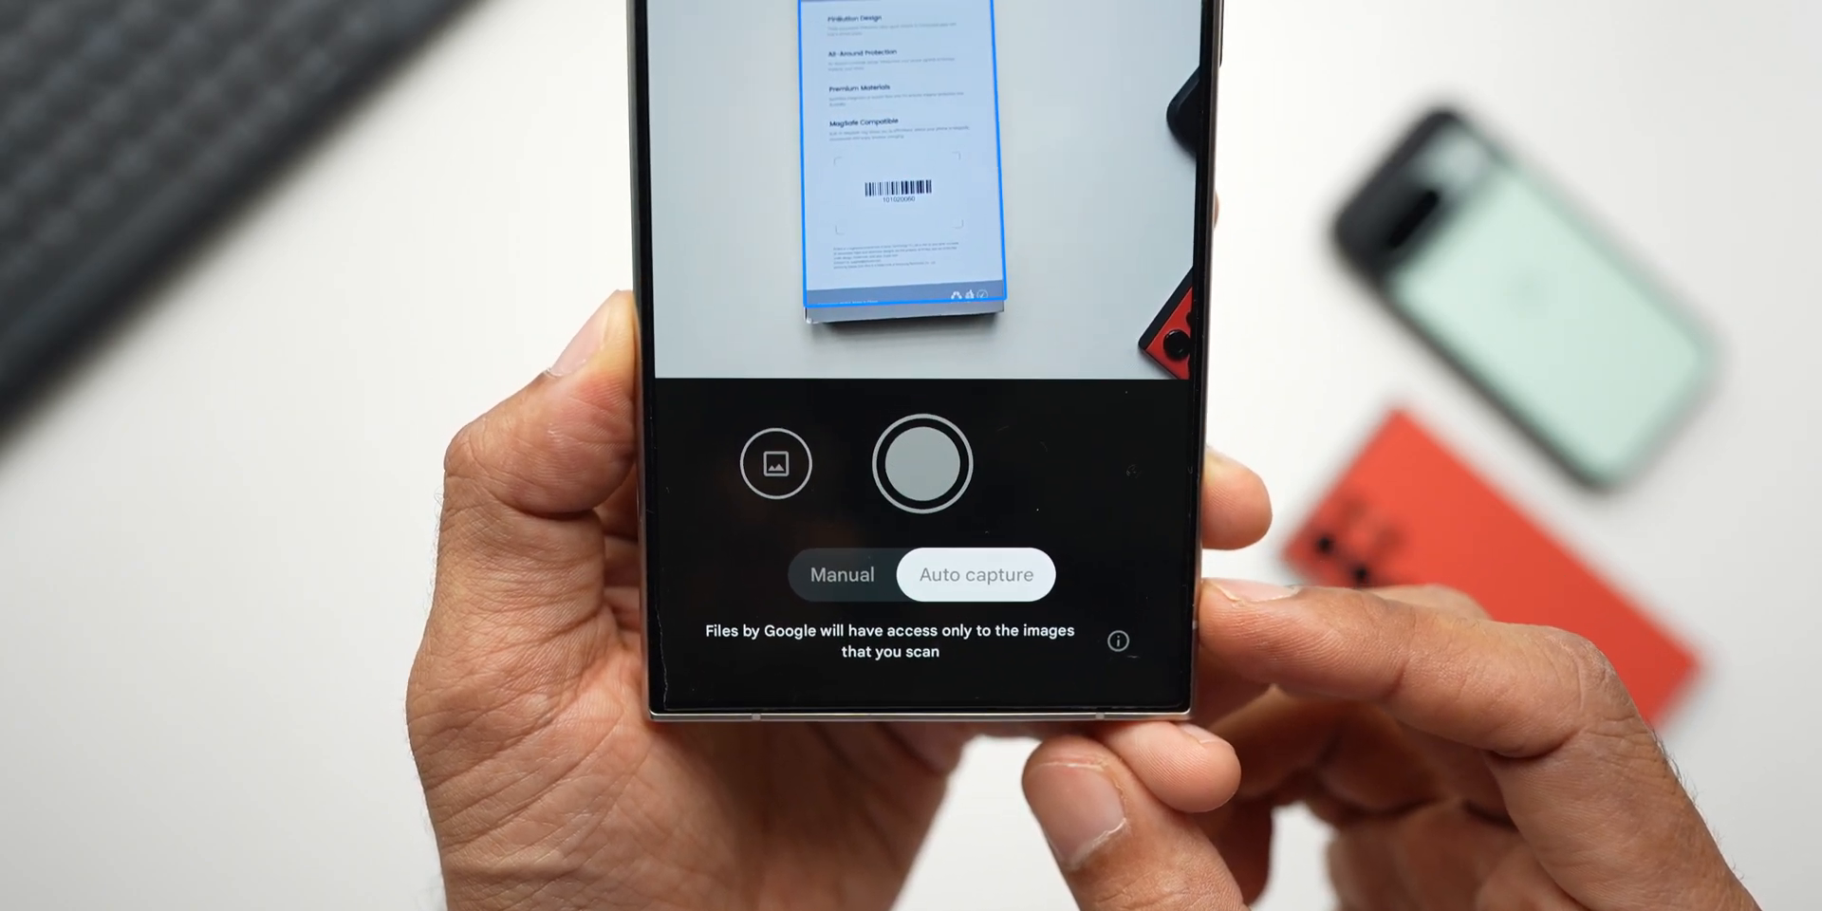
{"action": "left_click", "coordinate": [919, 463]}
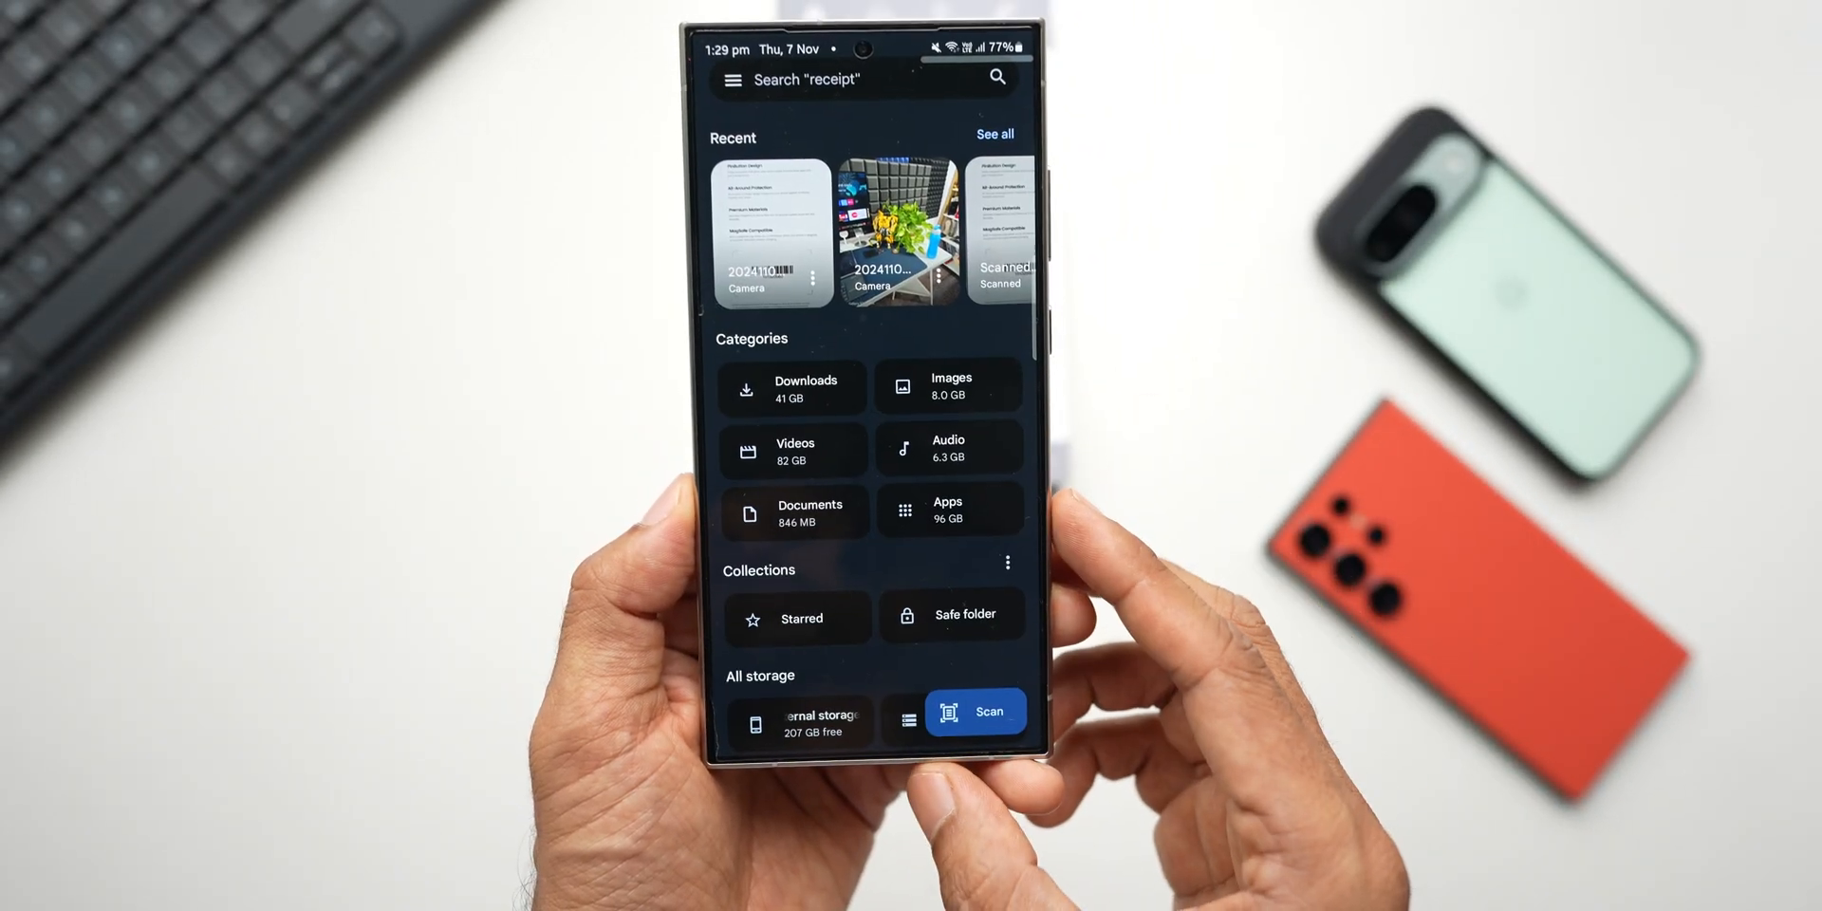
{"action": "left_click", "coordinate": [976, 709]}
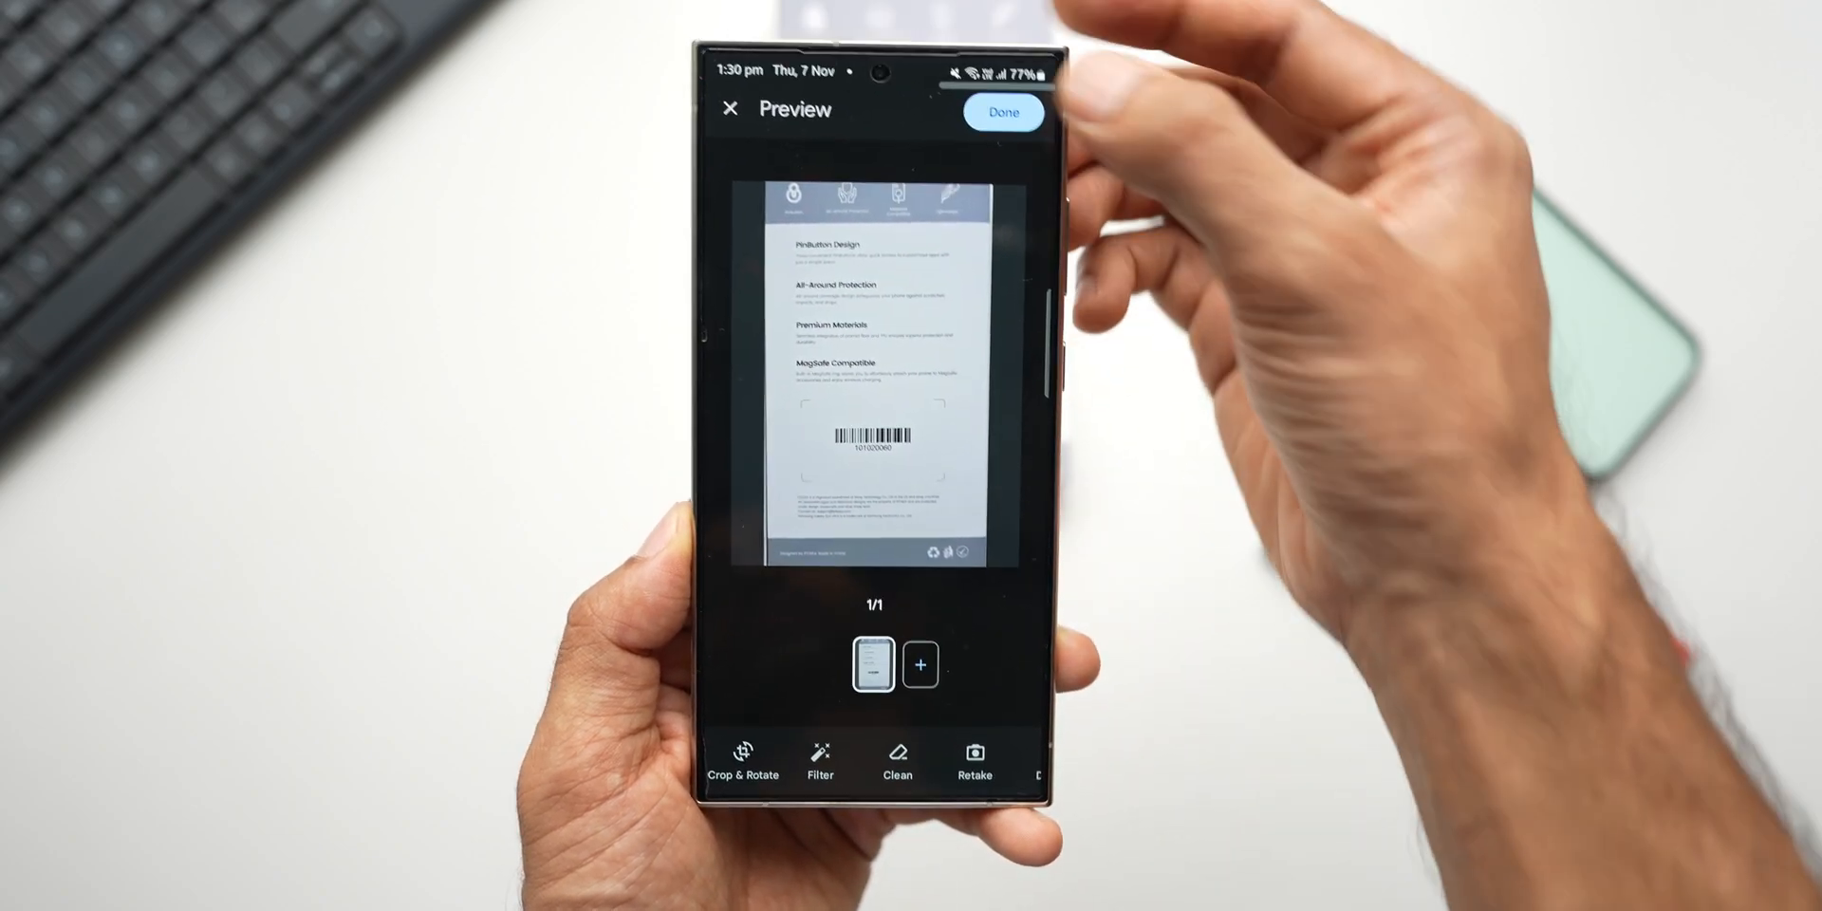
{"action": "left_click", "coordinate": [1002, 112]}
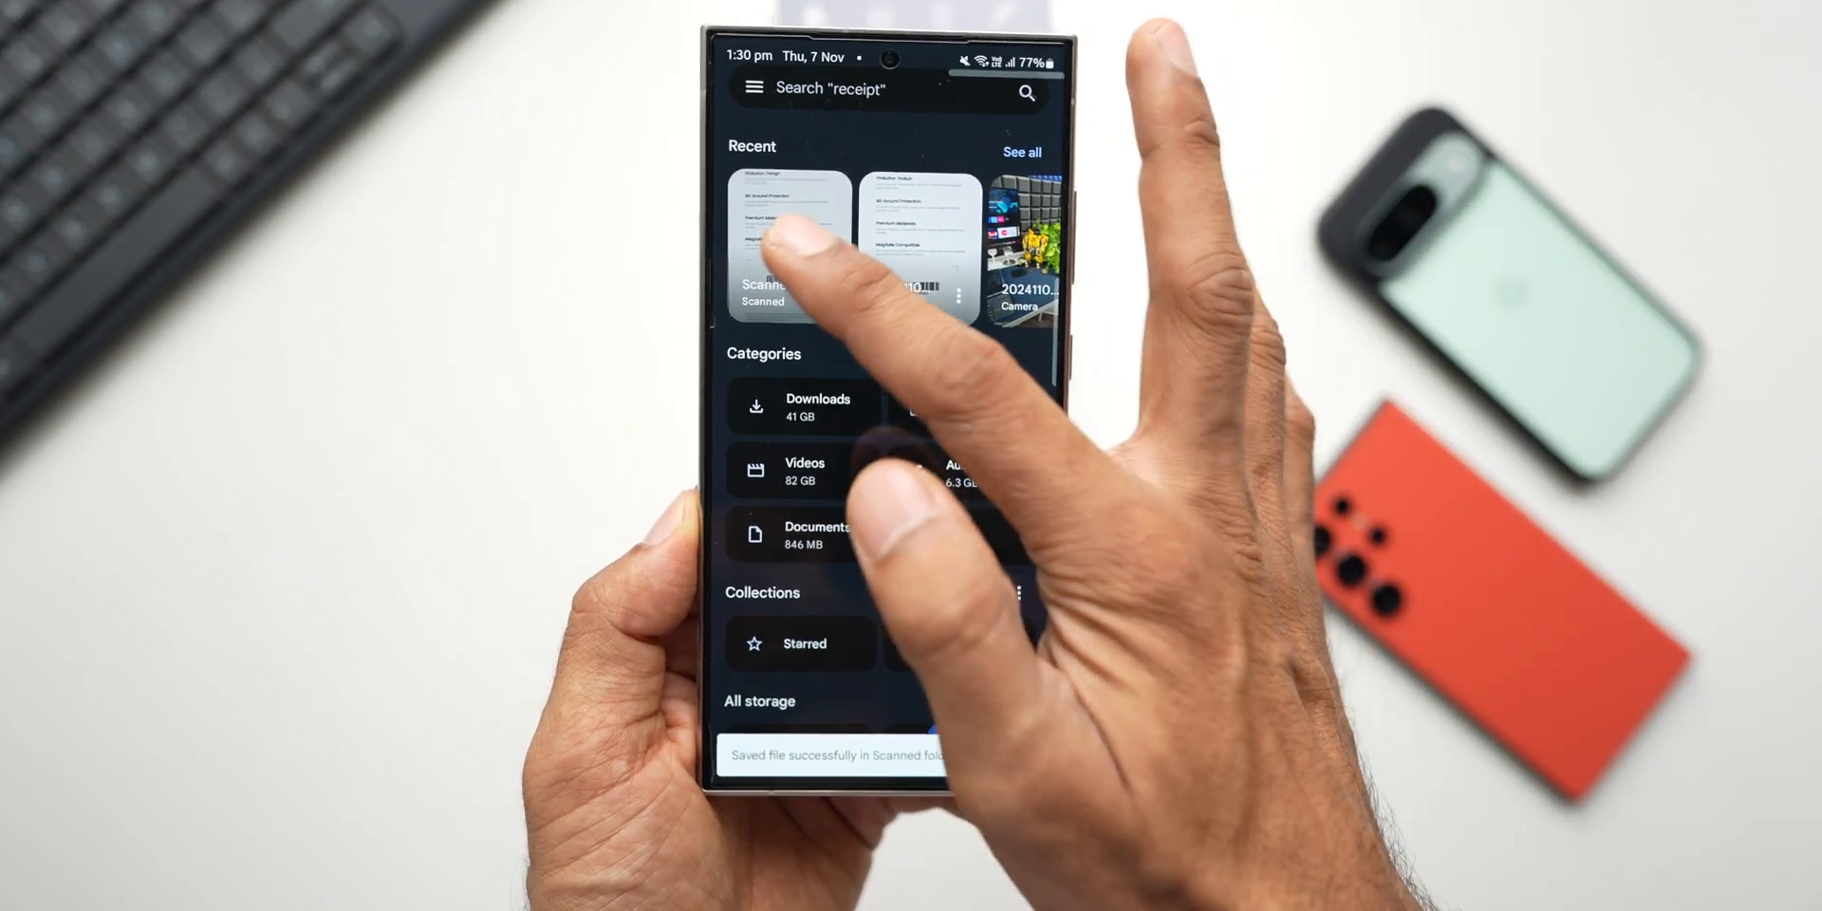
{"action": "left_click", "coordinate": [789, 241]}
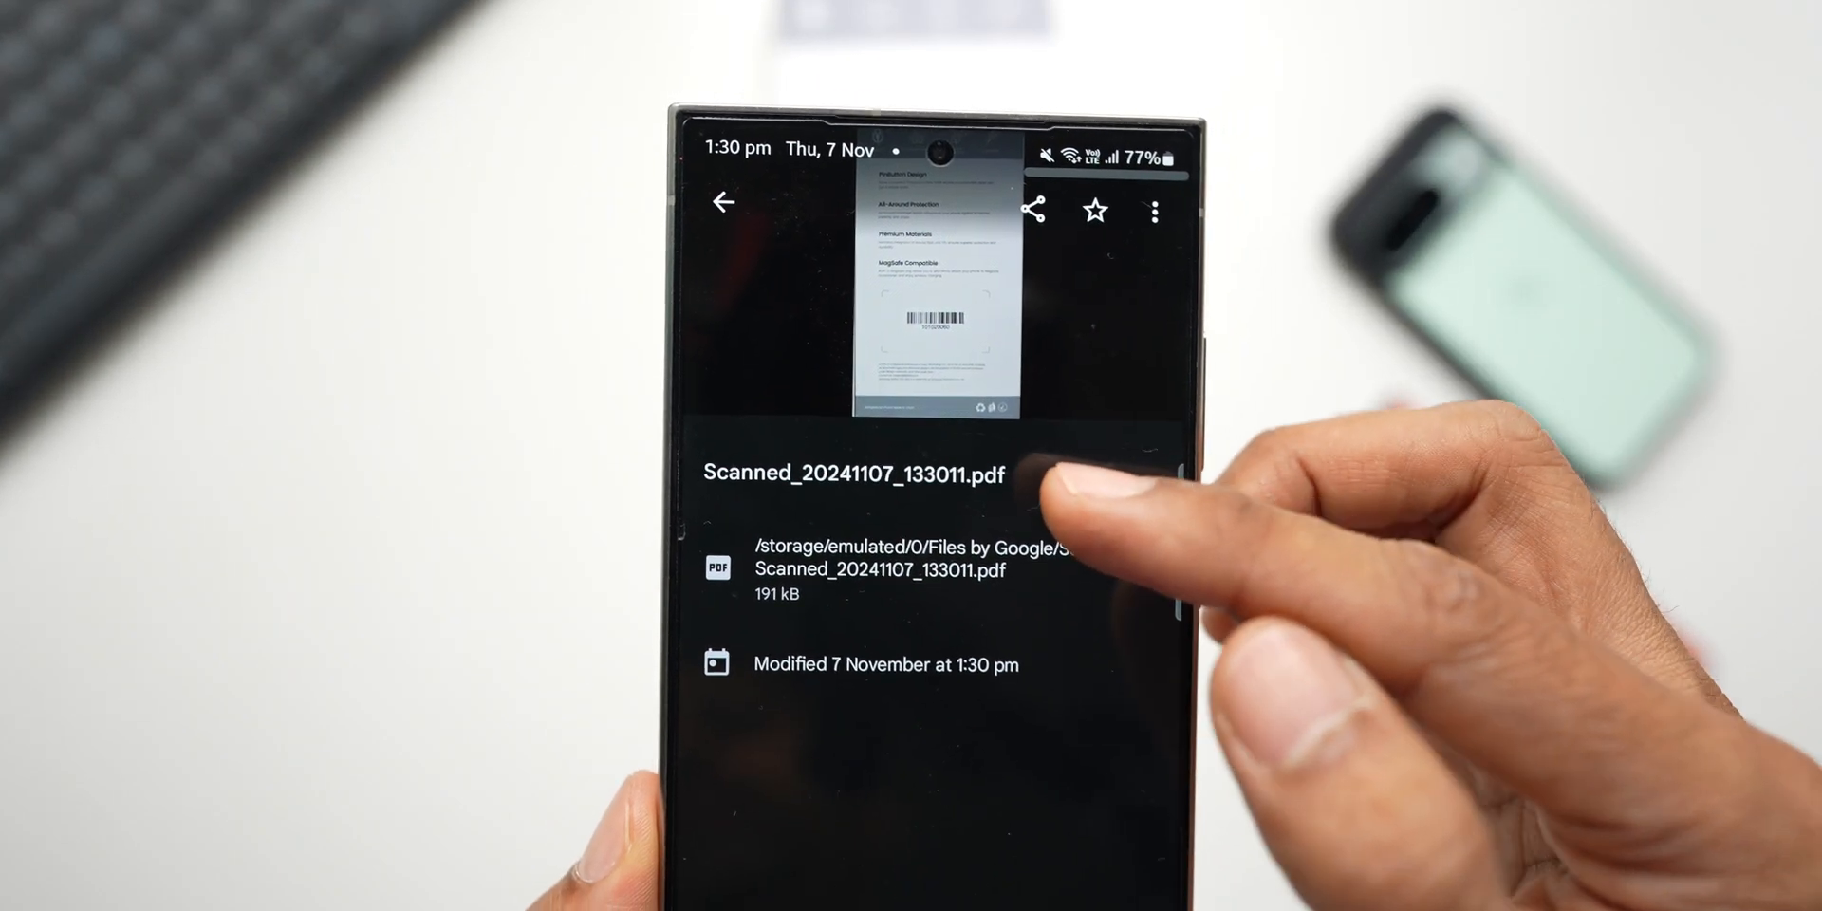
Bring up the navigation drawer with Clean, Trash, Settings and Help & feedback
{"action": "left_click", "coordinate": [723, 203]}
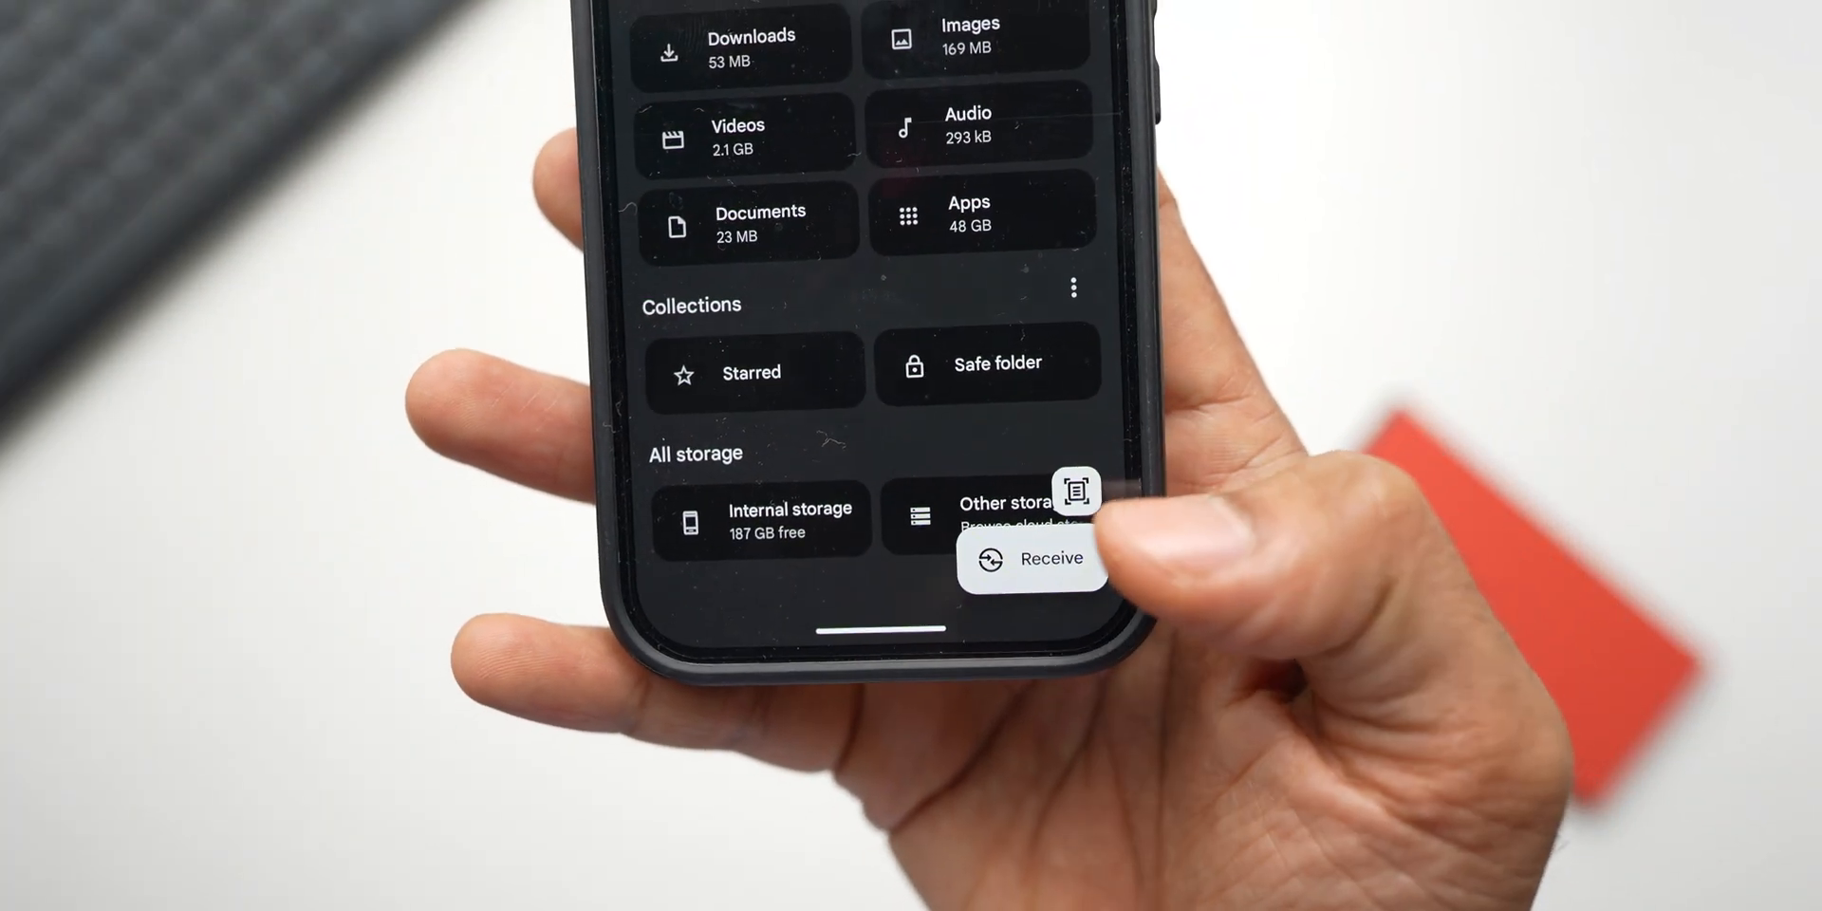
{"action": "left_click", "coordinate": [1047, 558]}
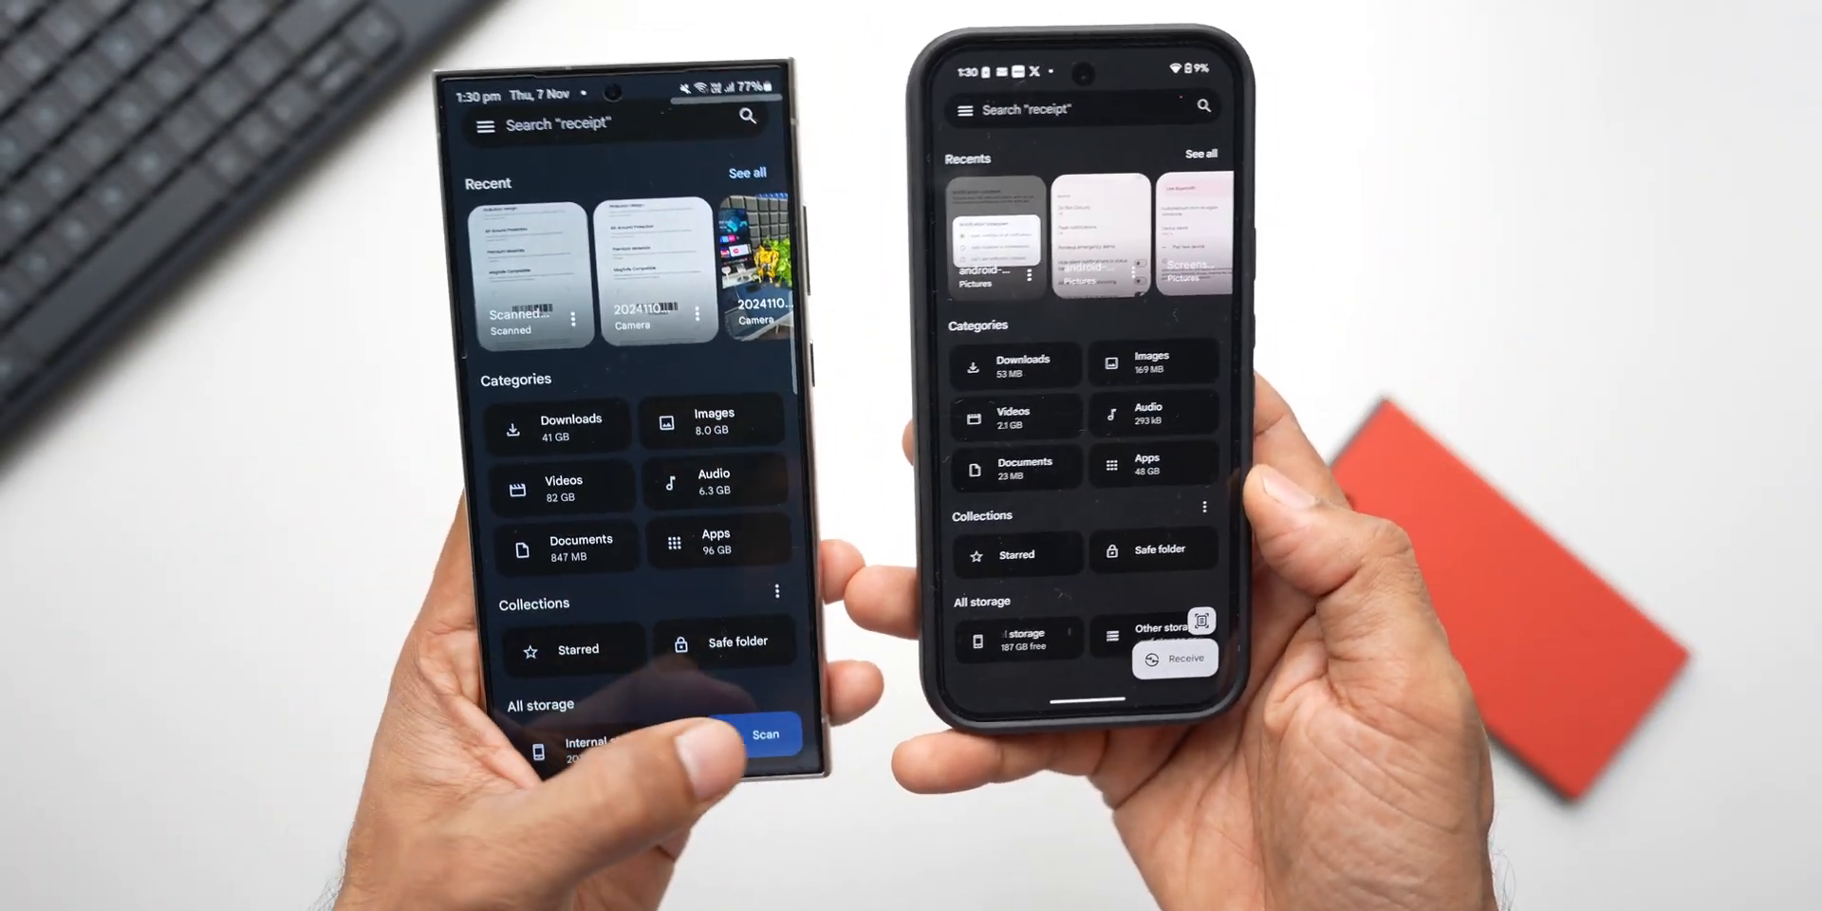
{"action": "left_click", "coordinate": [763, 733]}
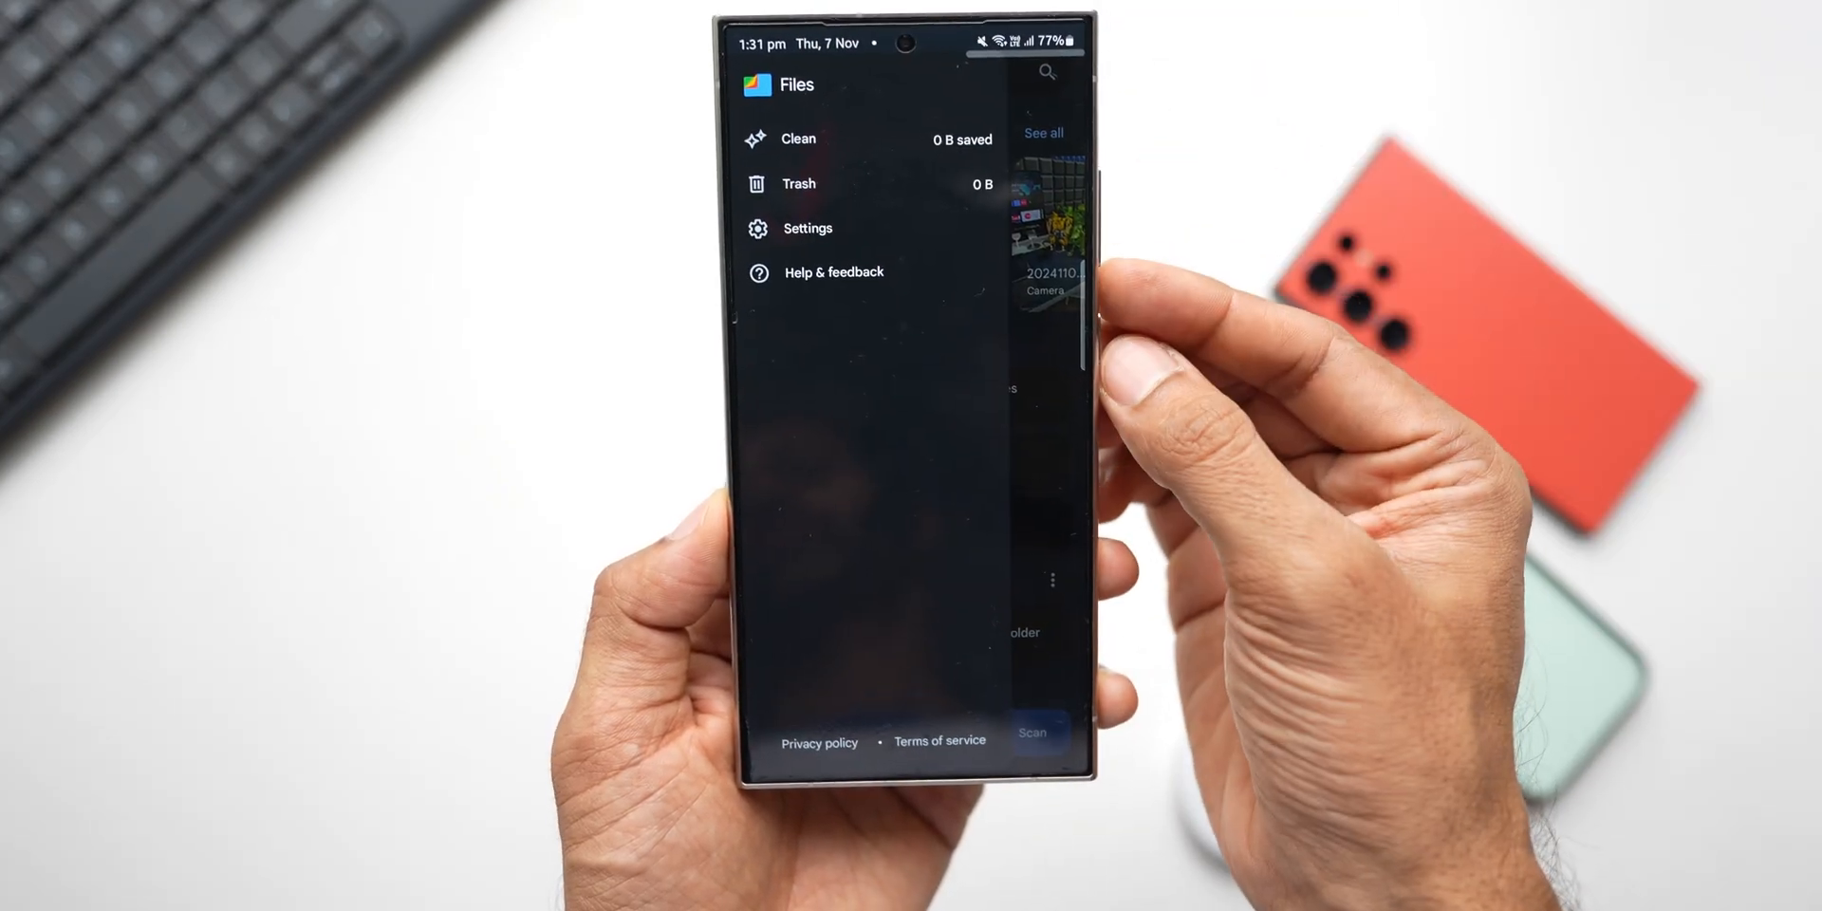
Review the Clean suggestions, including 219 downloaded files totaling 2.70 GB, then go back
{"action": "left_click", "coordinate": [797, 138]}
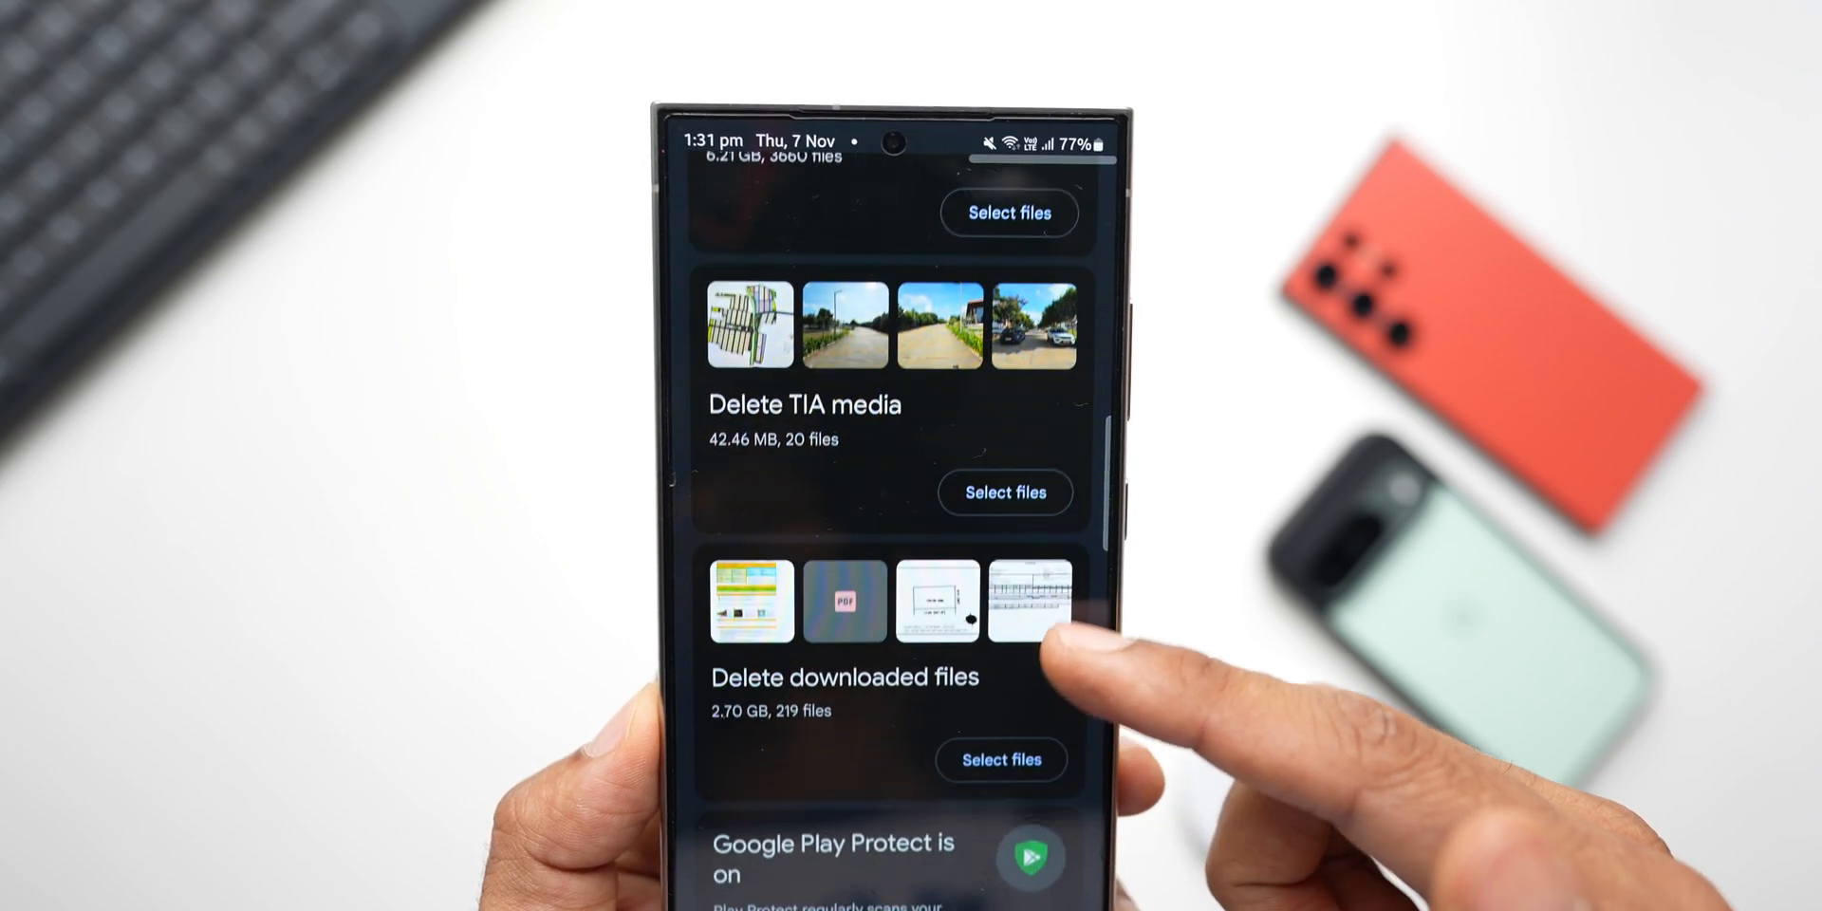
{"action": "scroll", "scroll_direction": "down", "scroll_amount": 3}
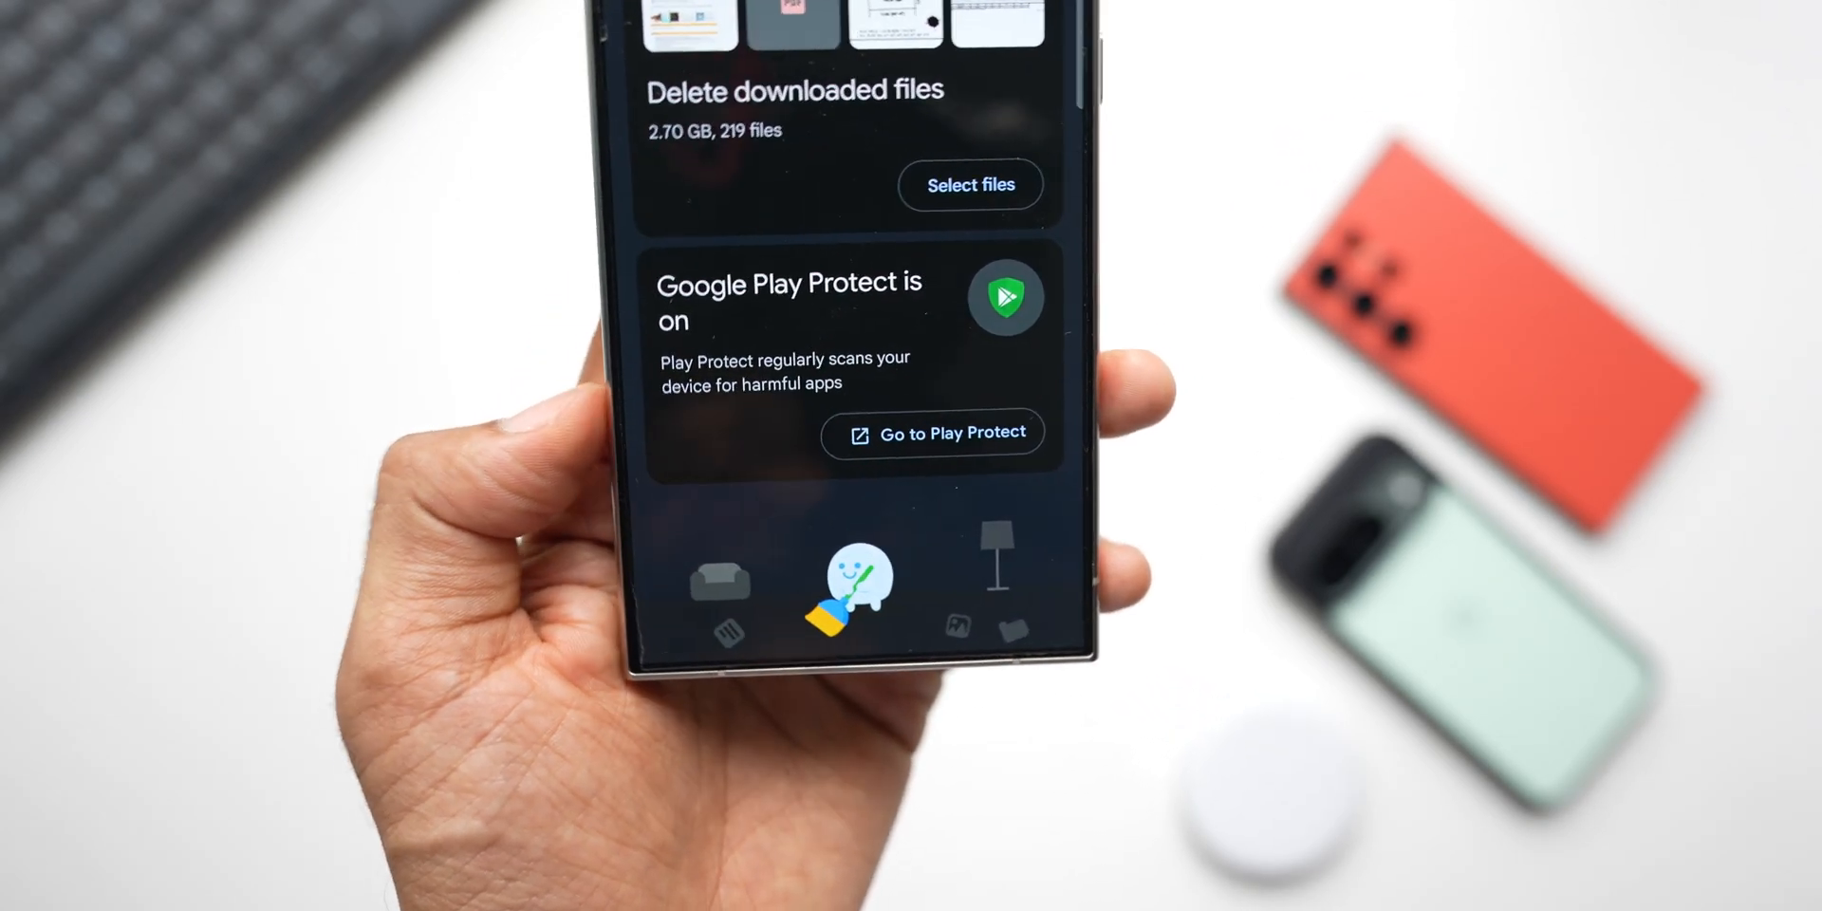
{"action": "left_click", "coordinate": [934, 433]}
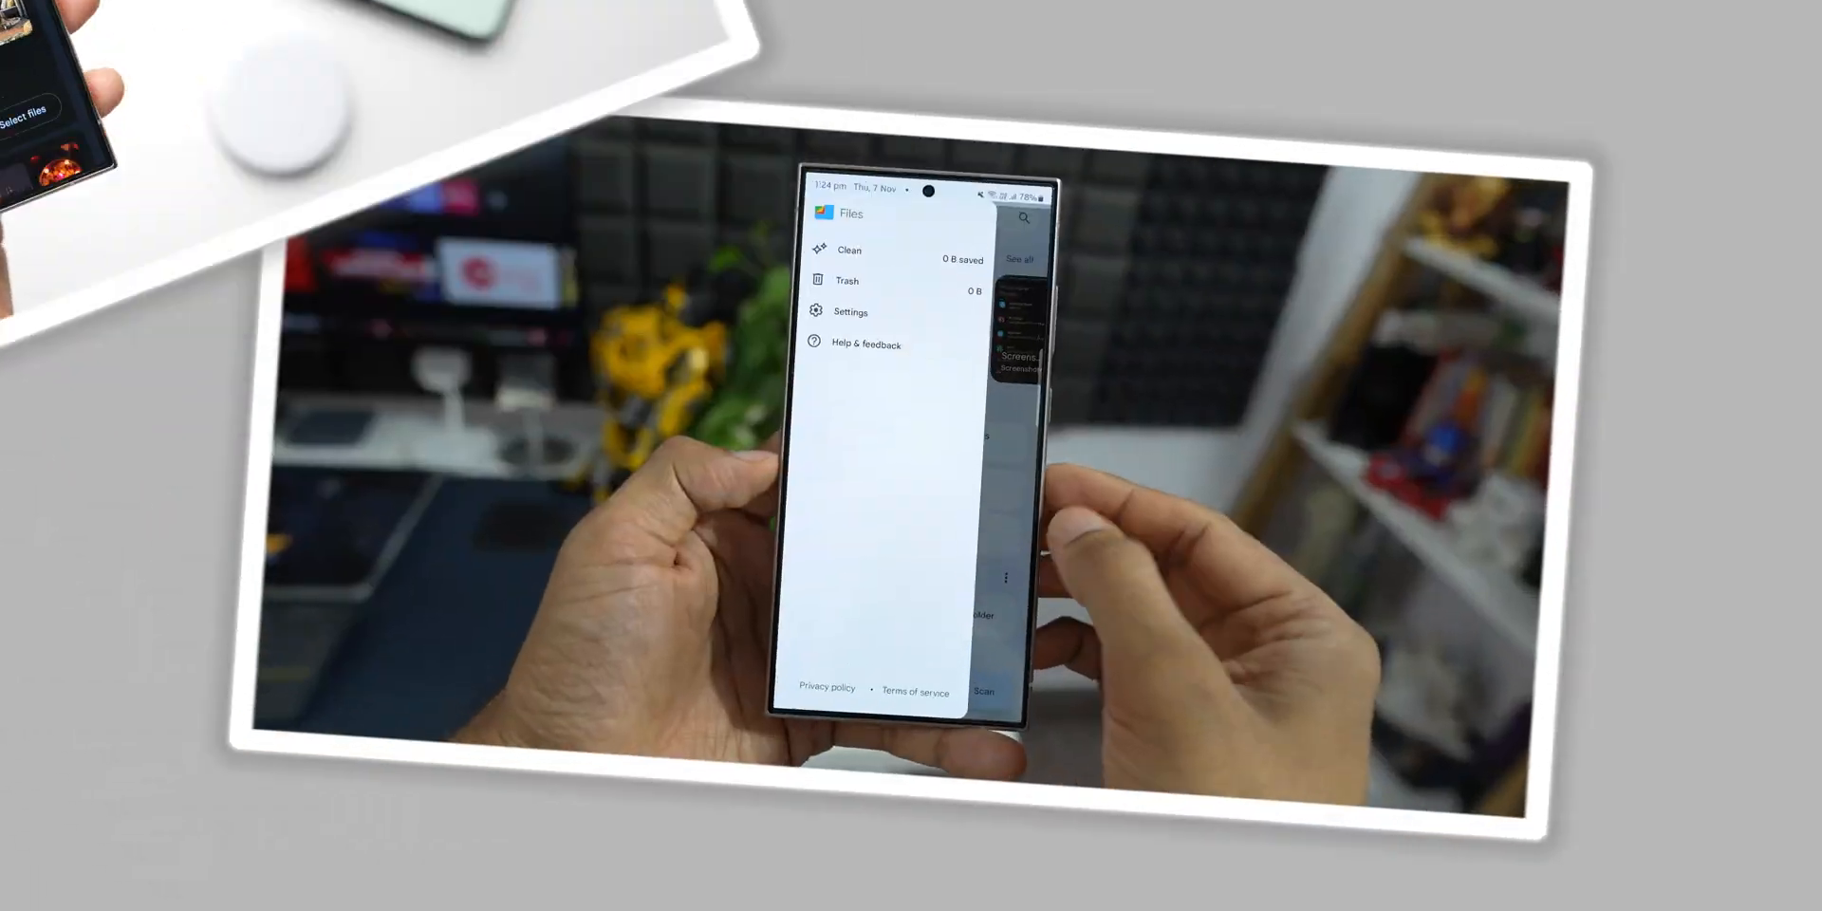
Enable Pause search history in Settings and return to the file overview
{"action": "left_click", "coordinate": [851, 311]}
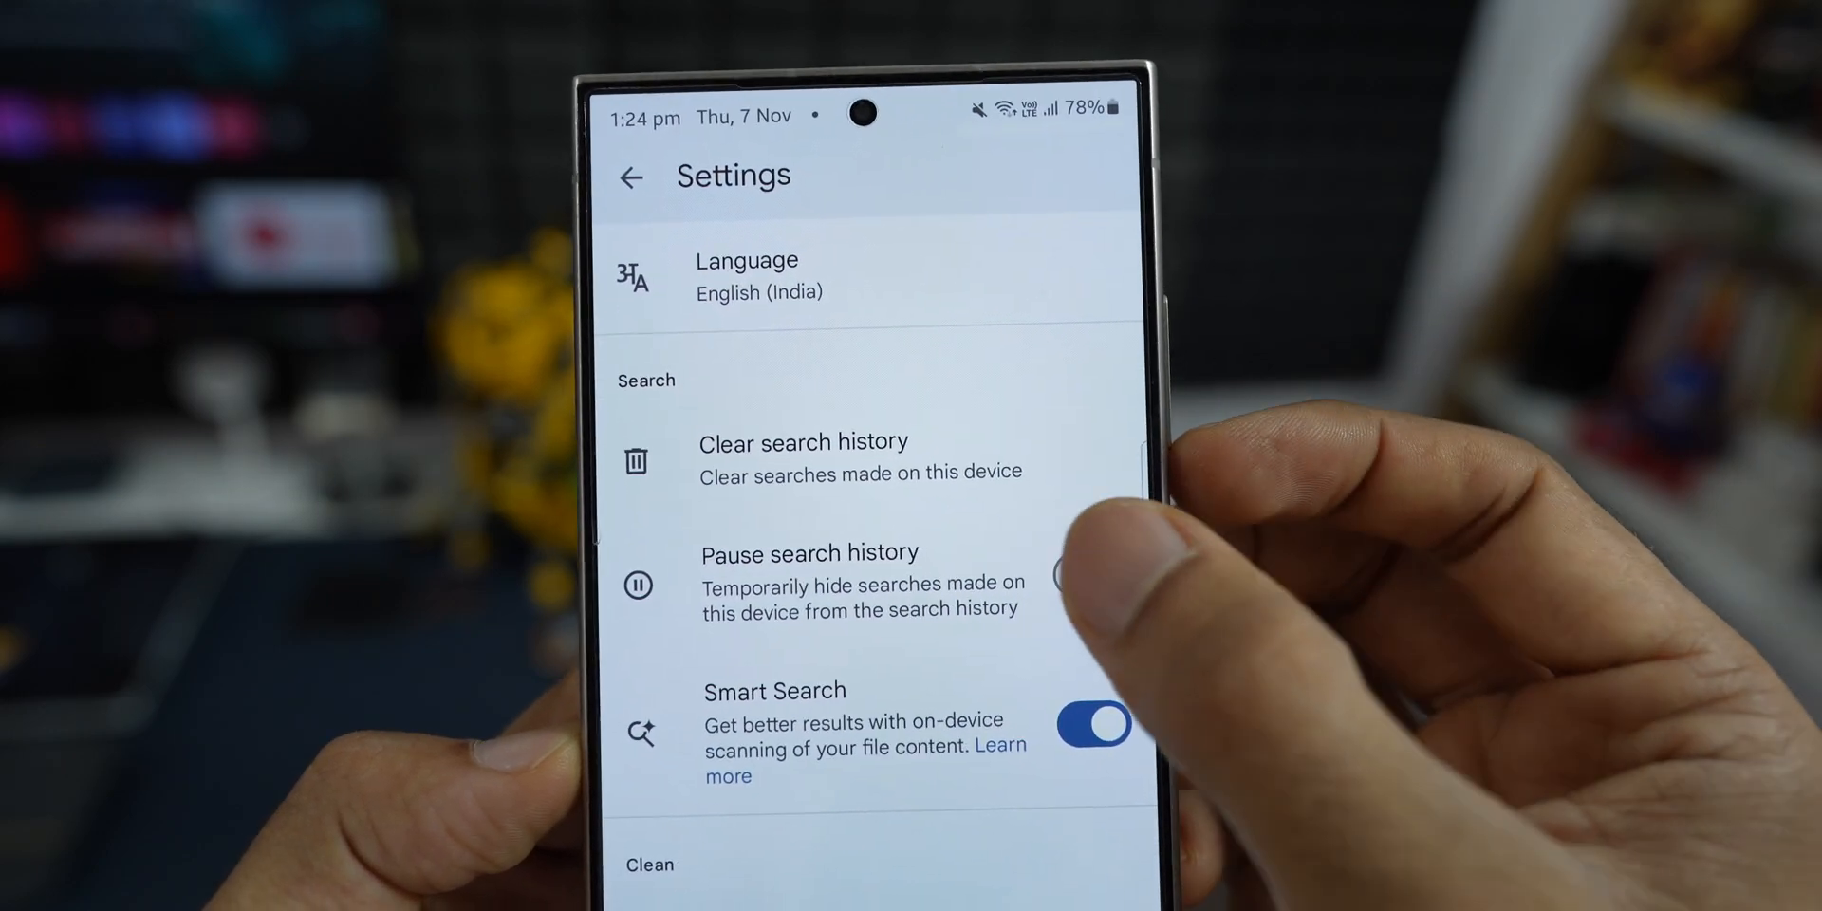
{"action": "left_click", "coordinate": [1057, 573]}
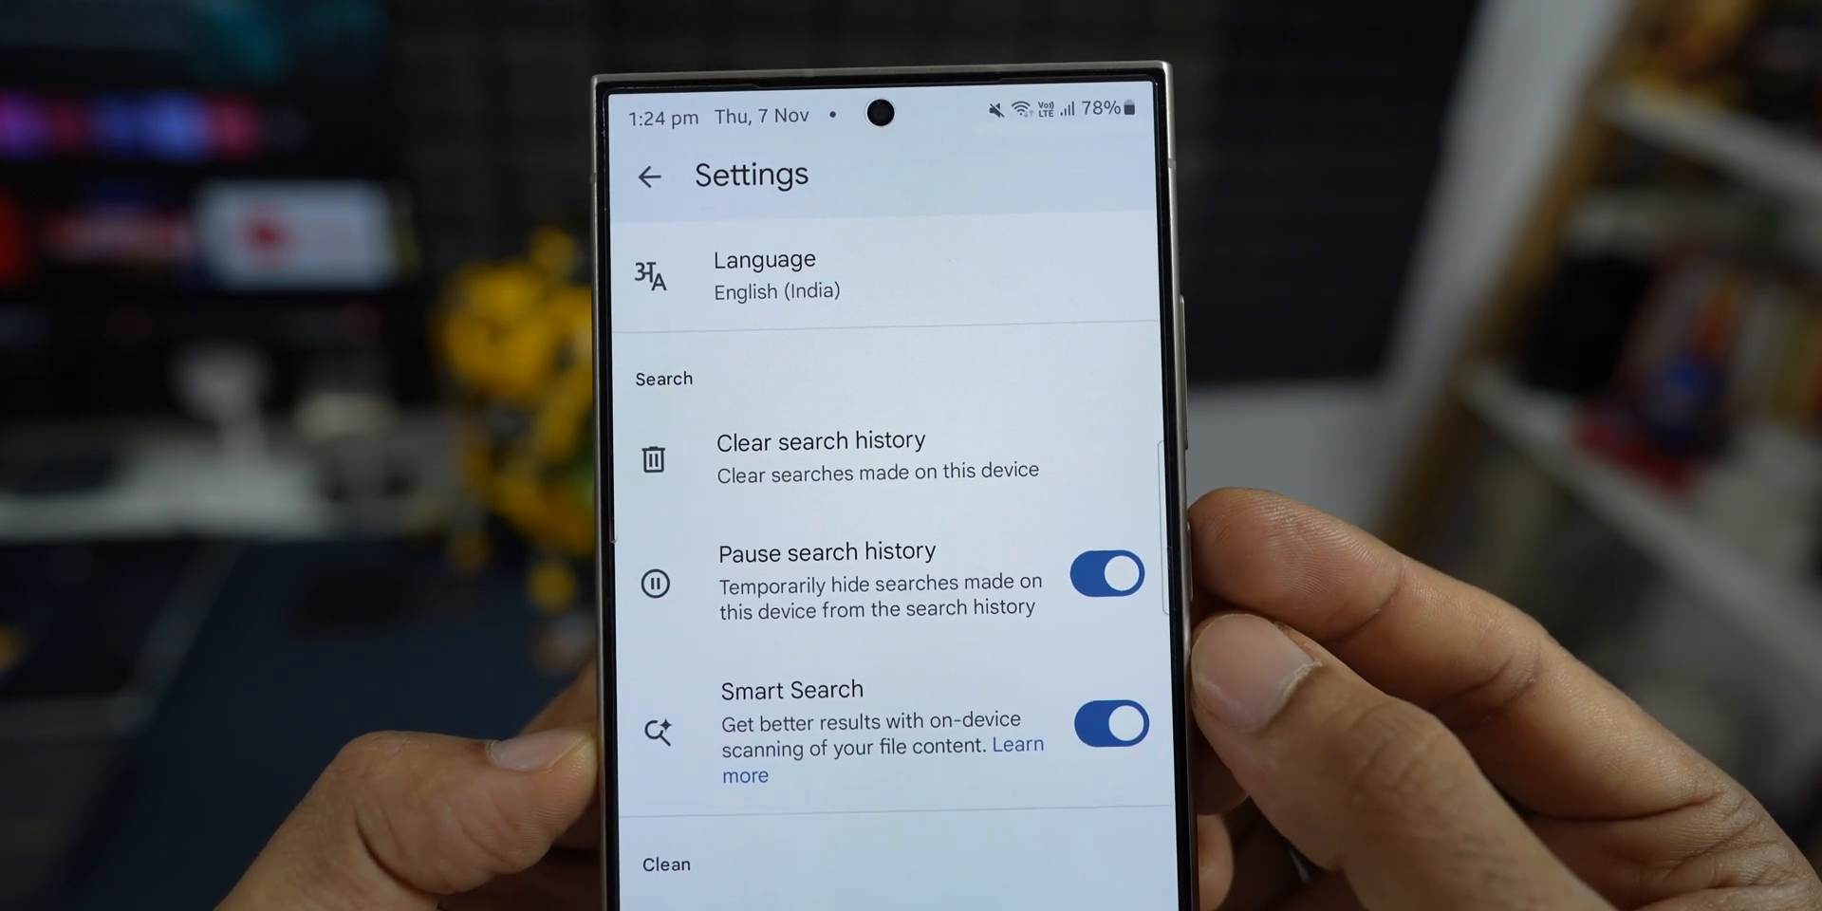
{"action": "left_click", "coordinate": [1106, 573]}
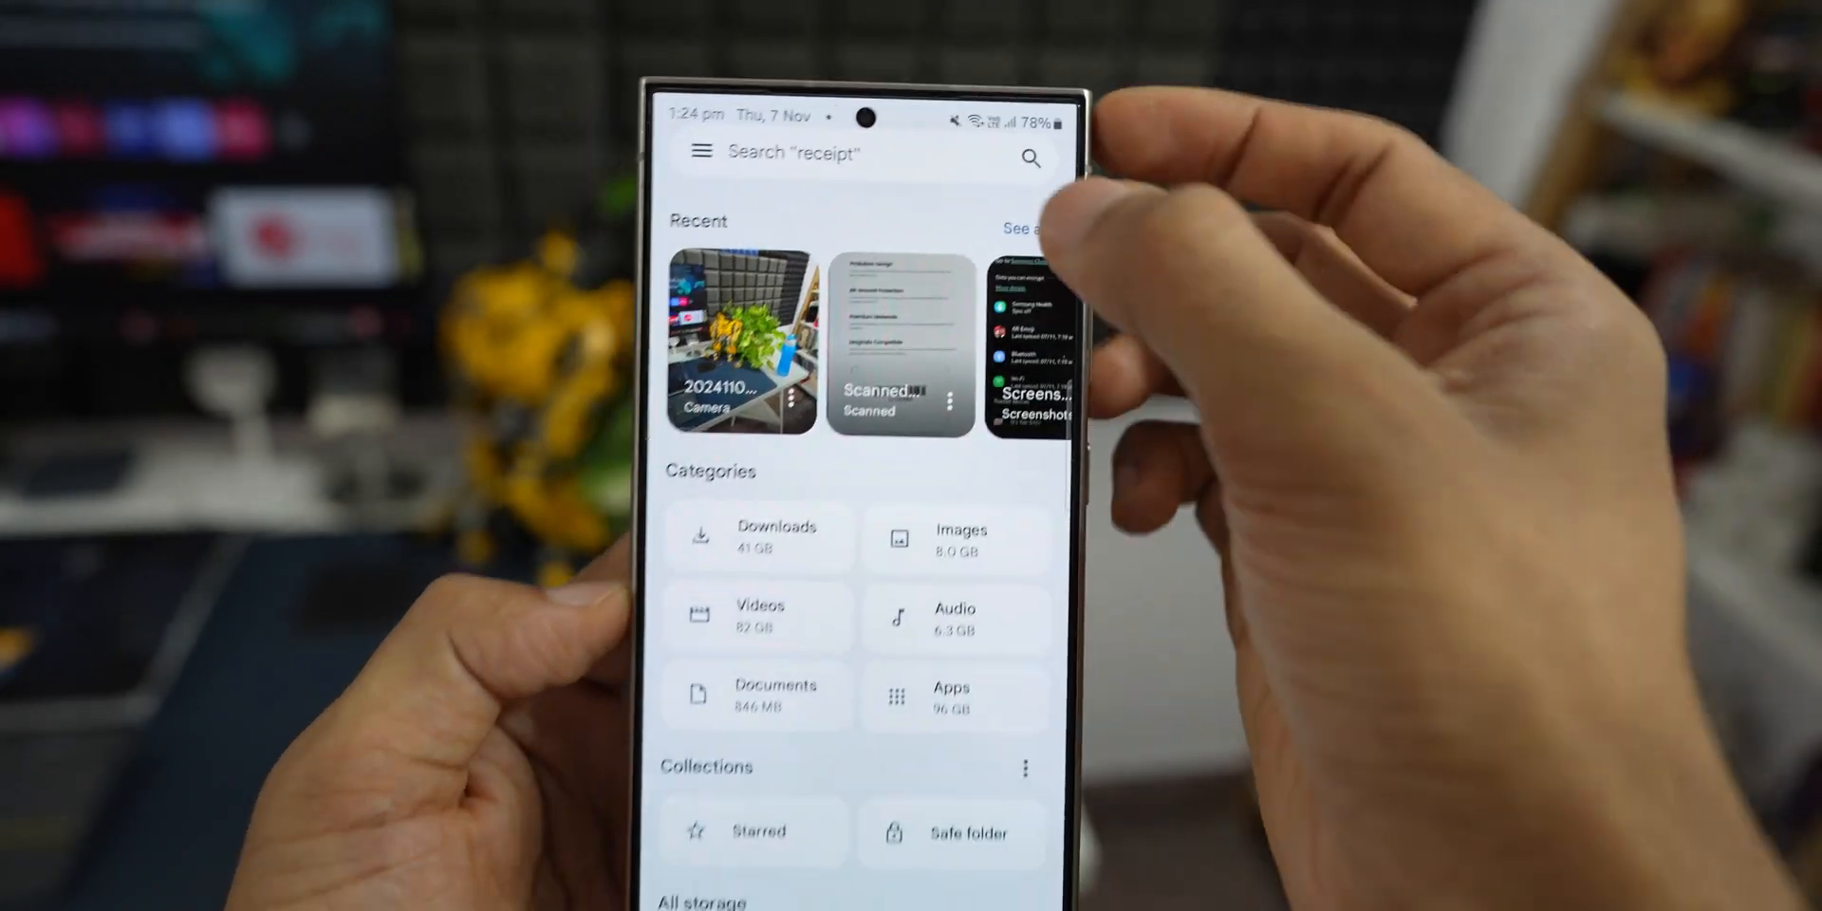
{"action": "left_click", "coordinate": [837, 154]}
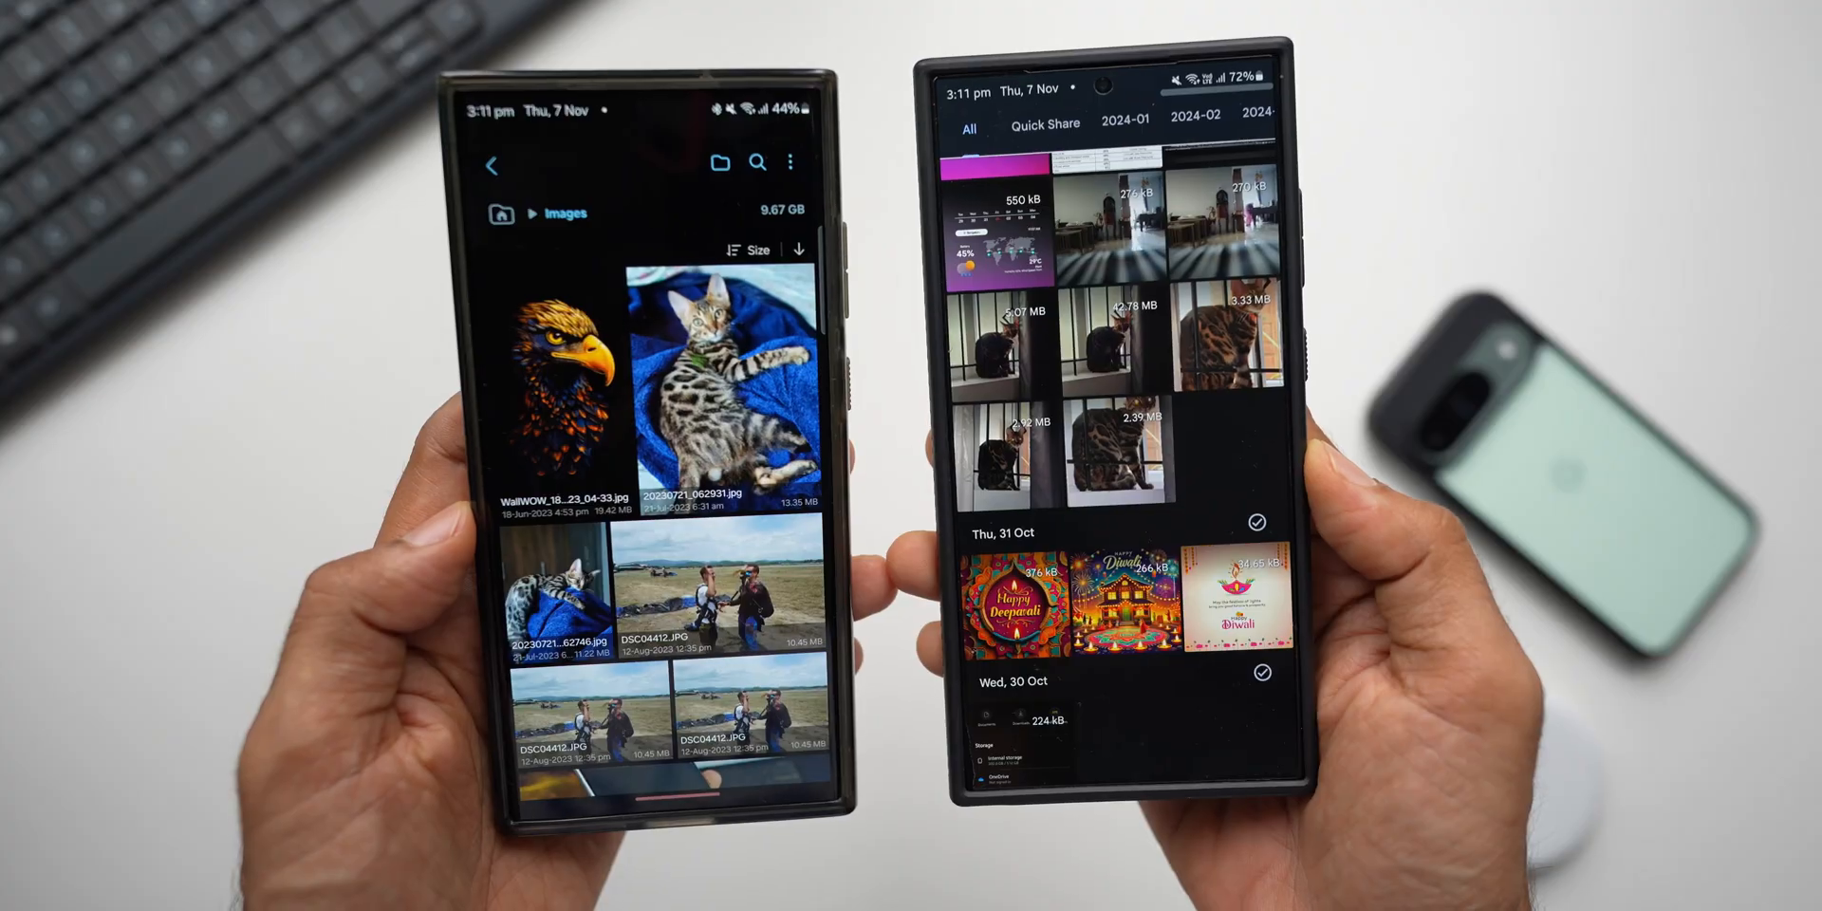
Edit a bookshelf photo and try Magic Editor on it
{"action": "left_click", "coordinate": [721, 395]}
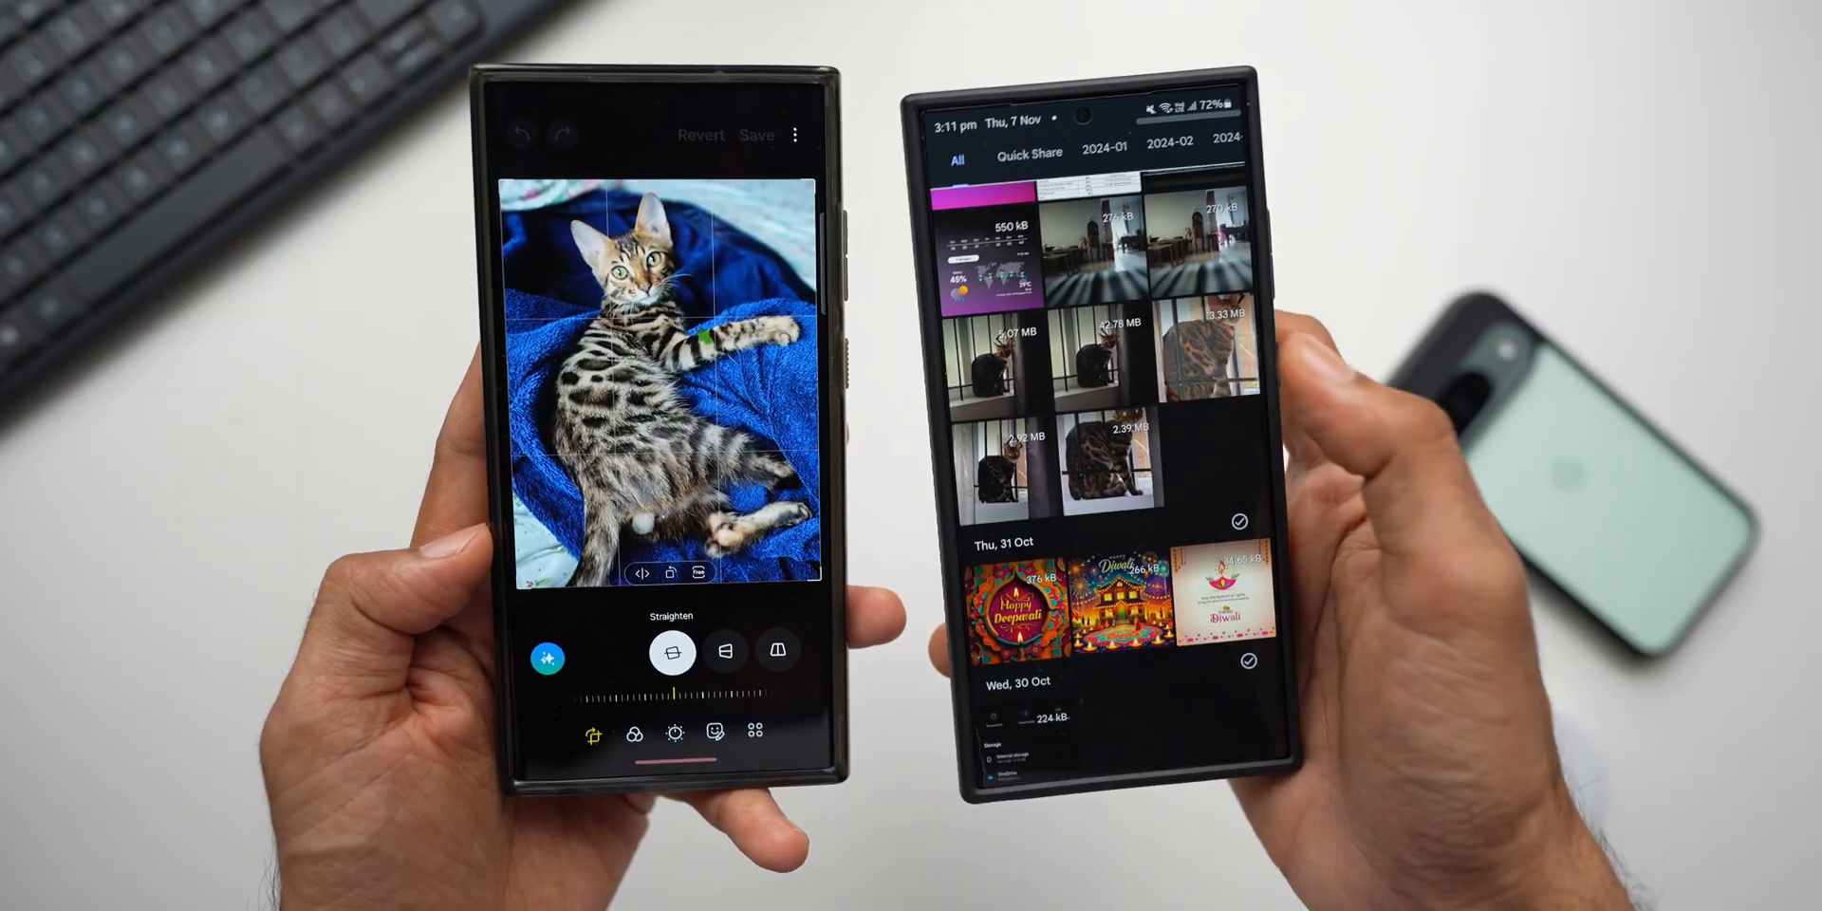
{"action": "left_click", "coordinate": [1099, 361]}
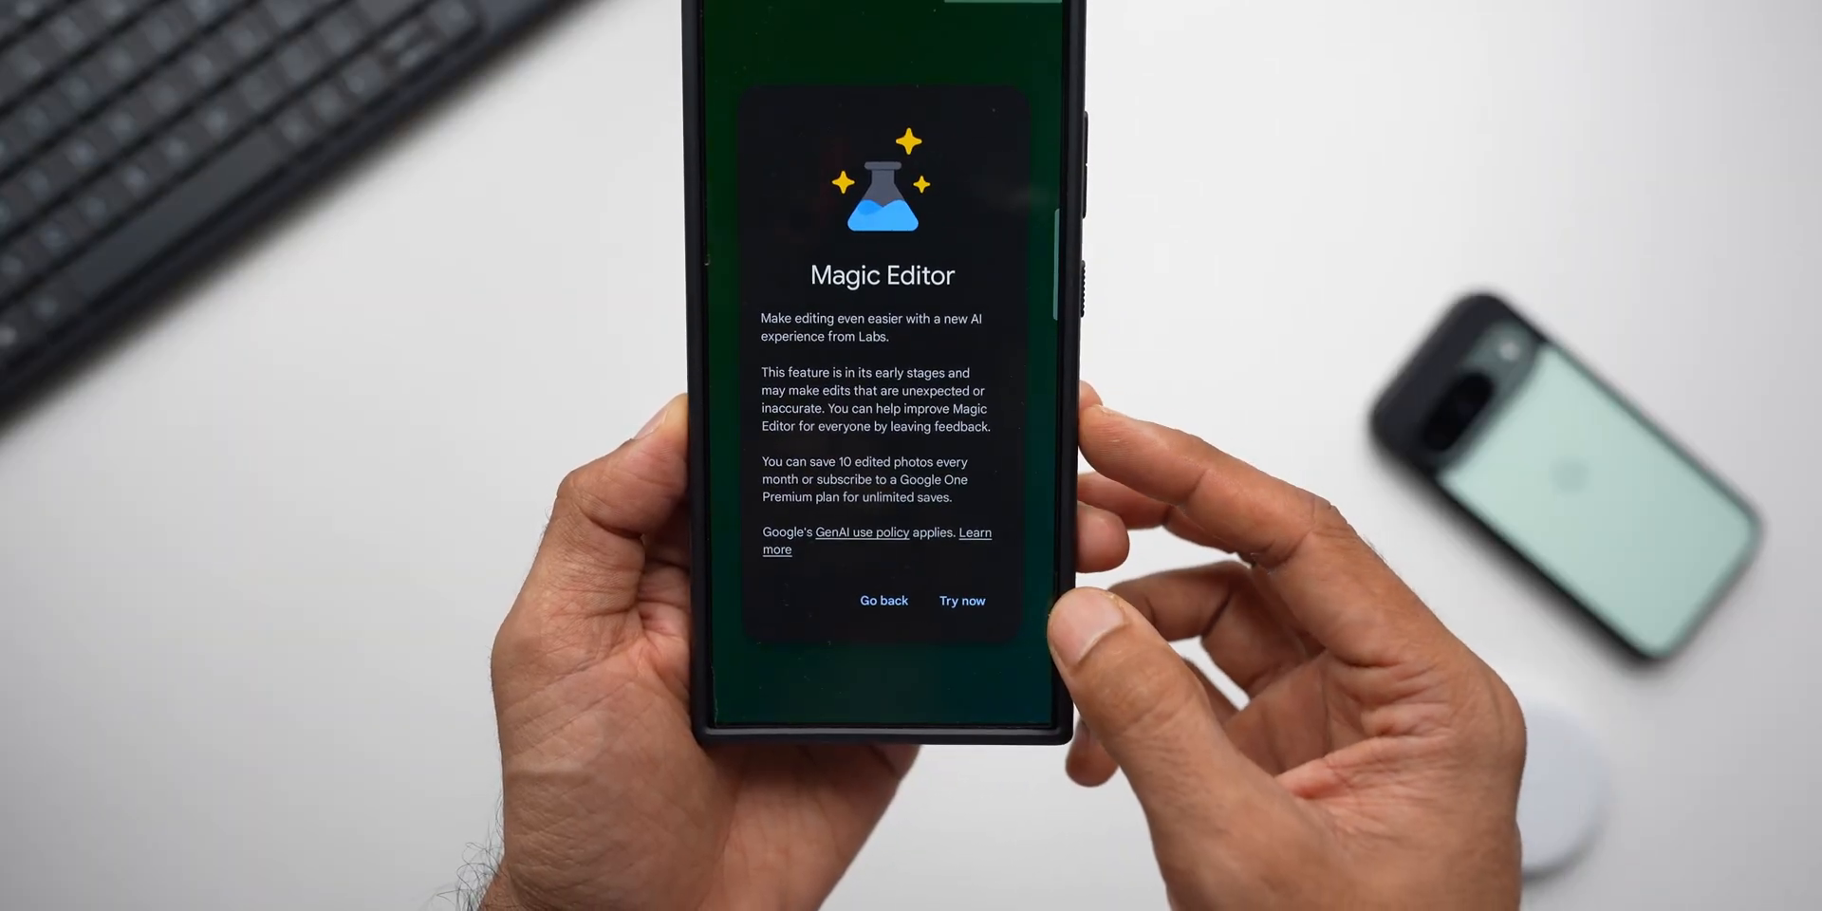
{"action": "left_click", "coordinate": [960, 602]}
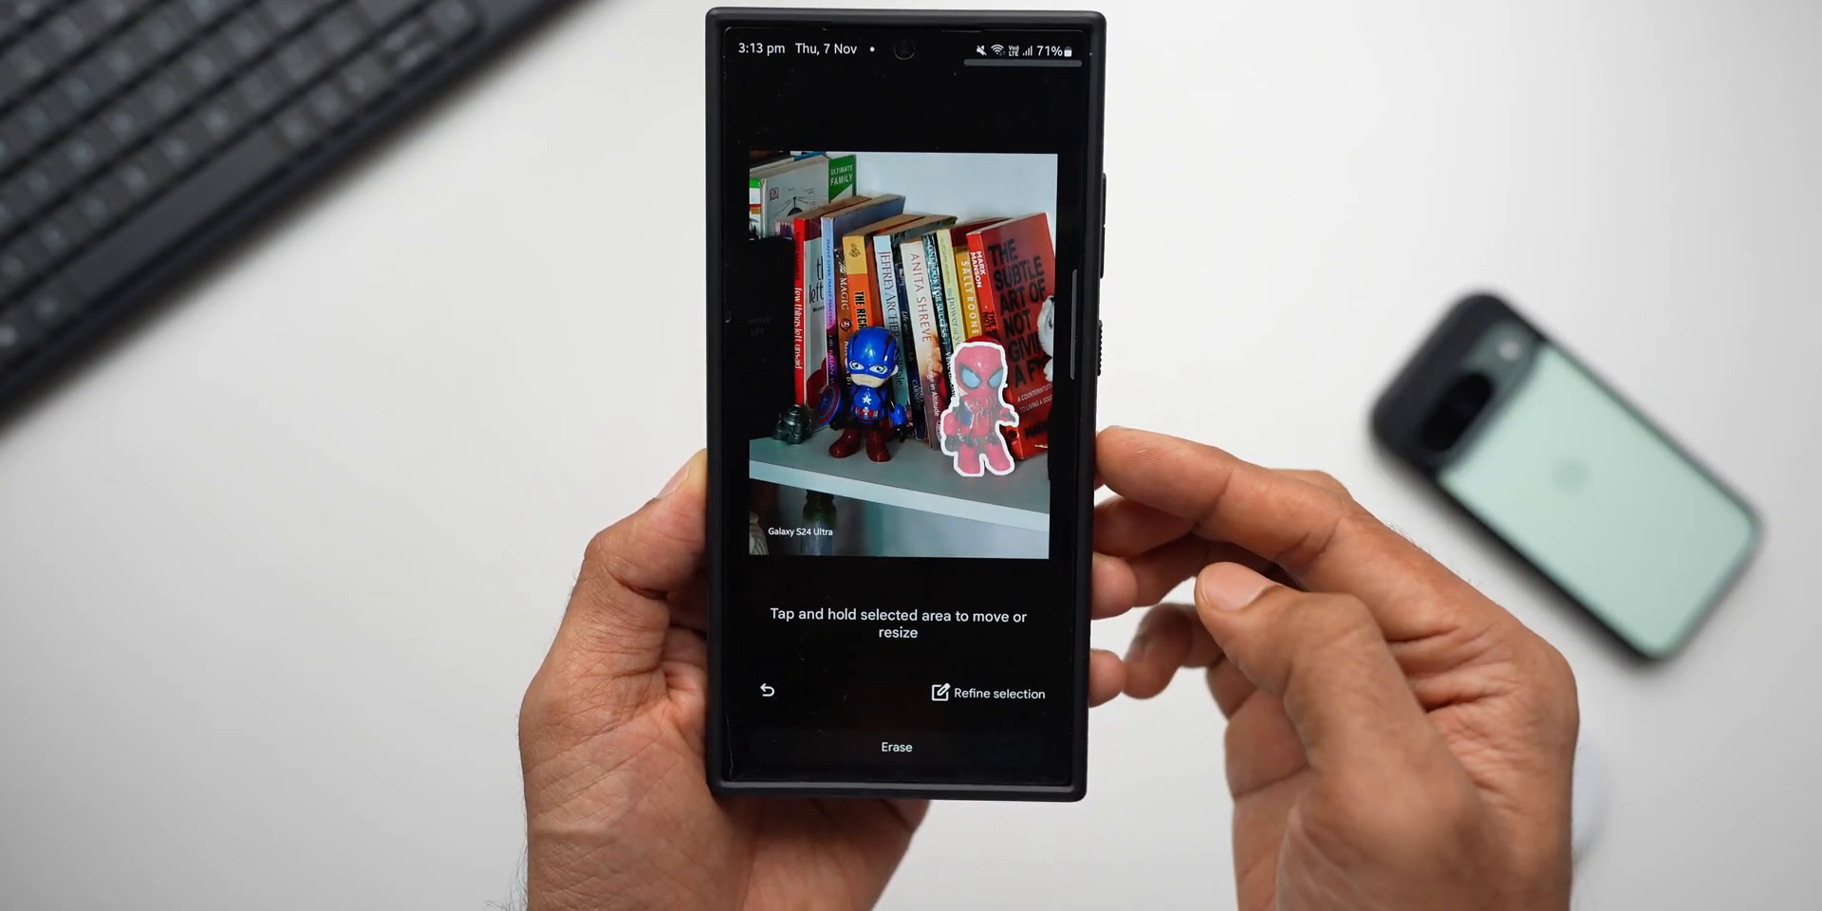
{"action": "left_click", "coordinate": [897, 748]}
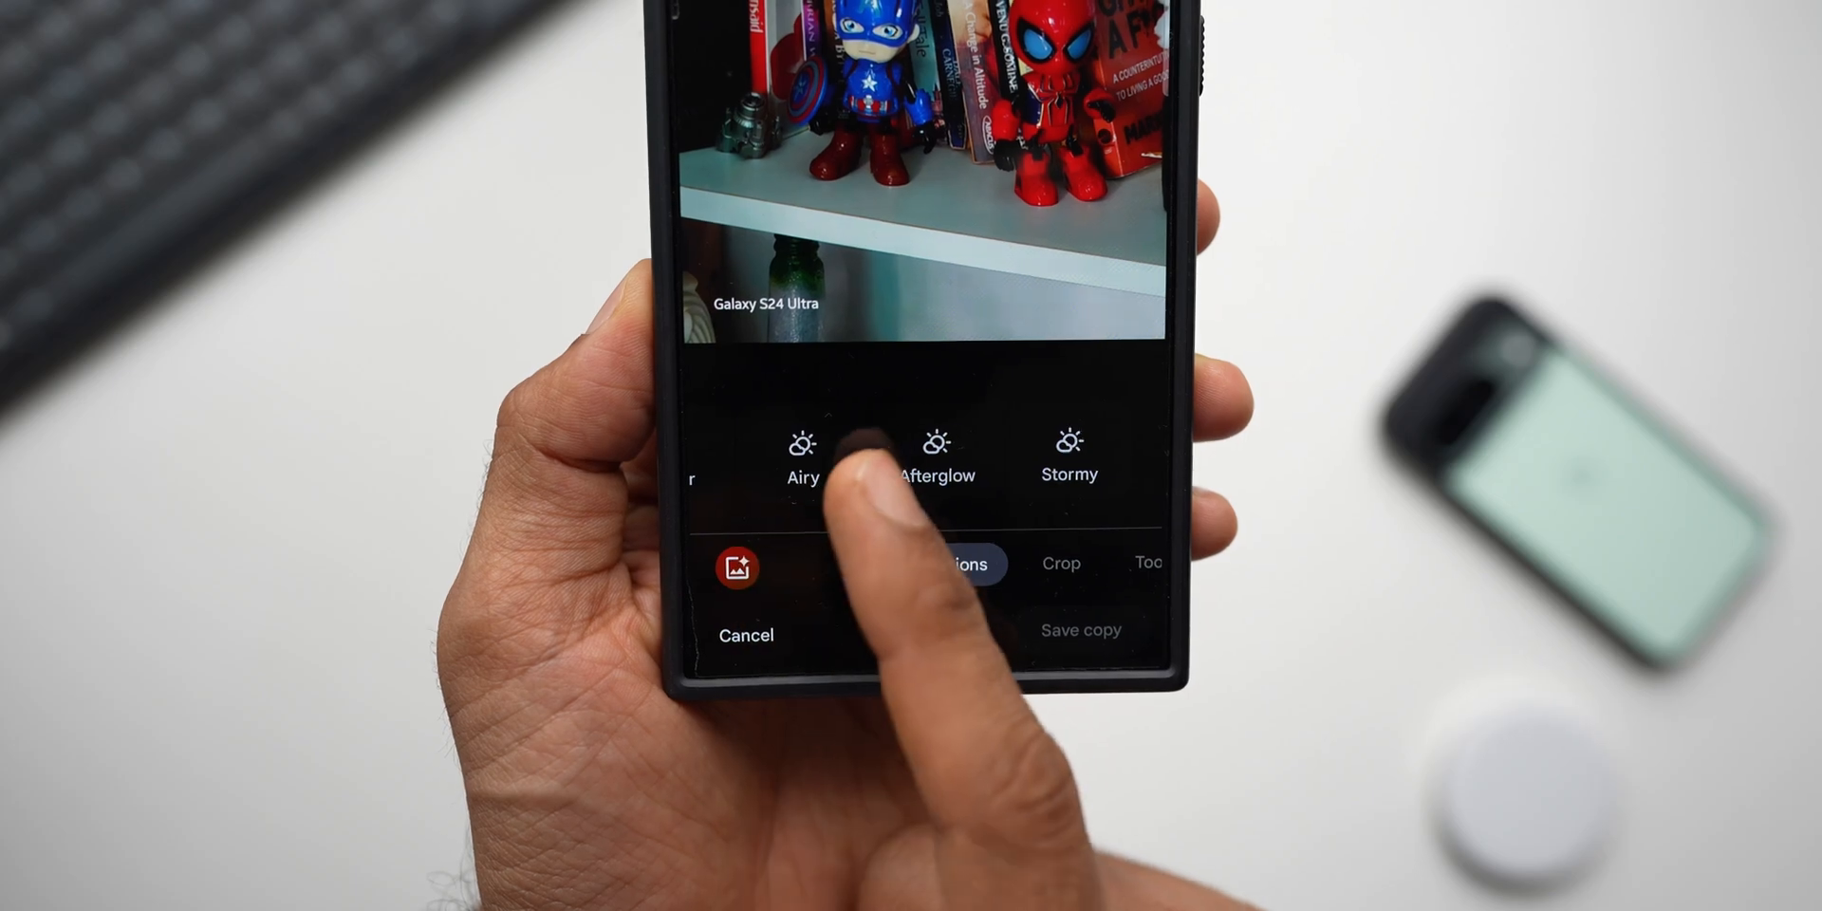
Browse the editor's Suggestions, Tools and Markup (pen, highlighter, text) options
{"action": "left_click", "coordinate": [882, 564]}
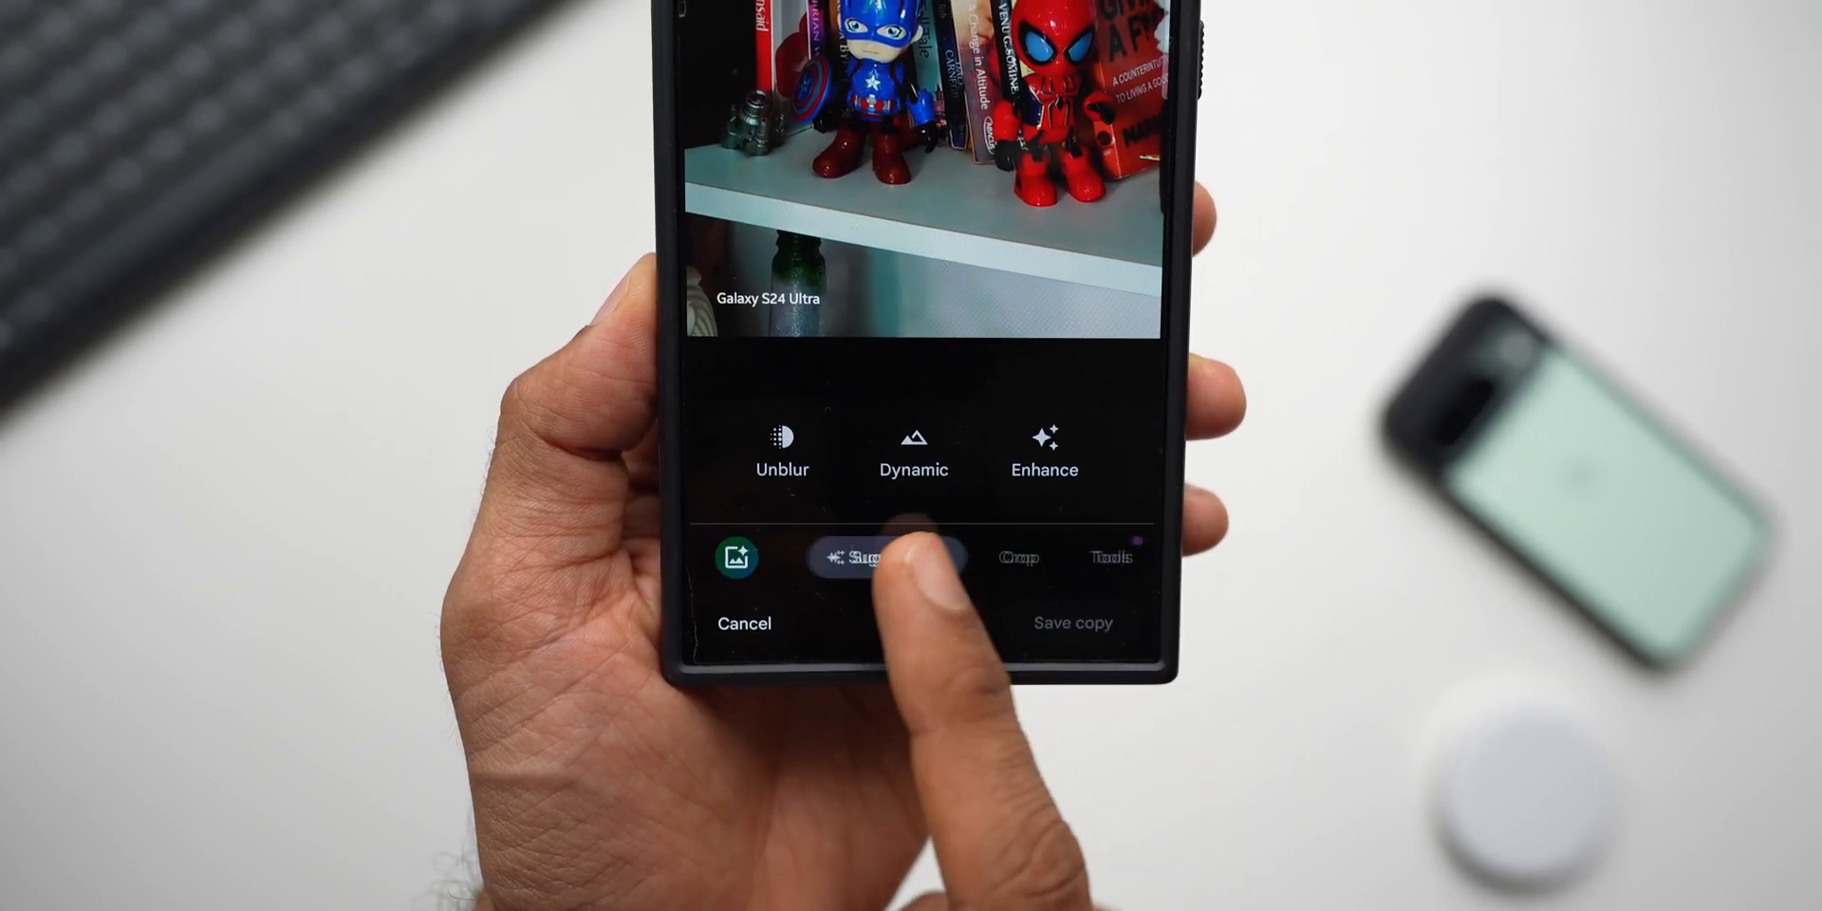
{"action": "left_click", "coordinate": [805, 547]}
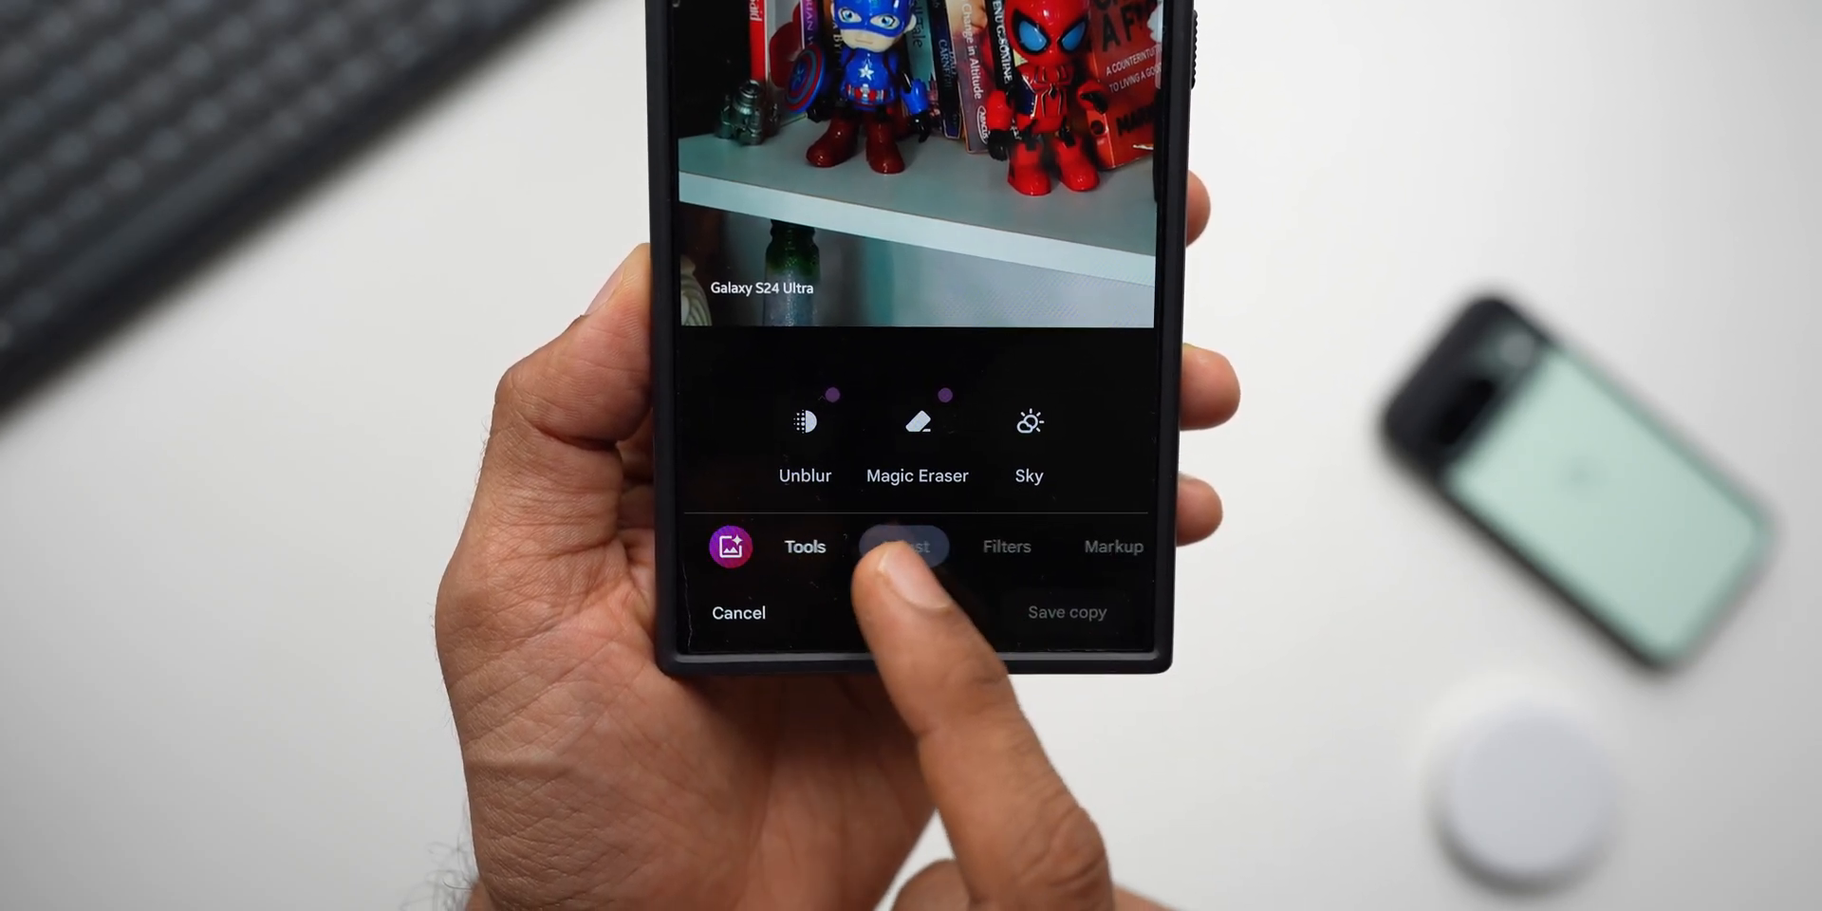
{"action": "left_click", "coordinate": [1112, 547]}
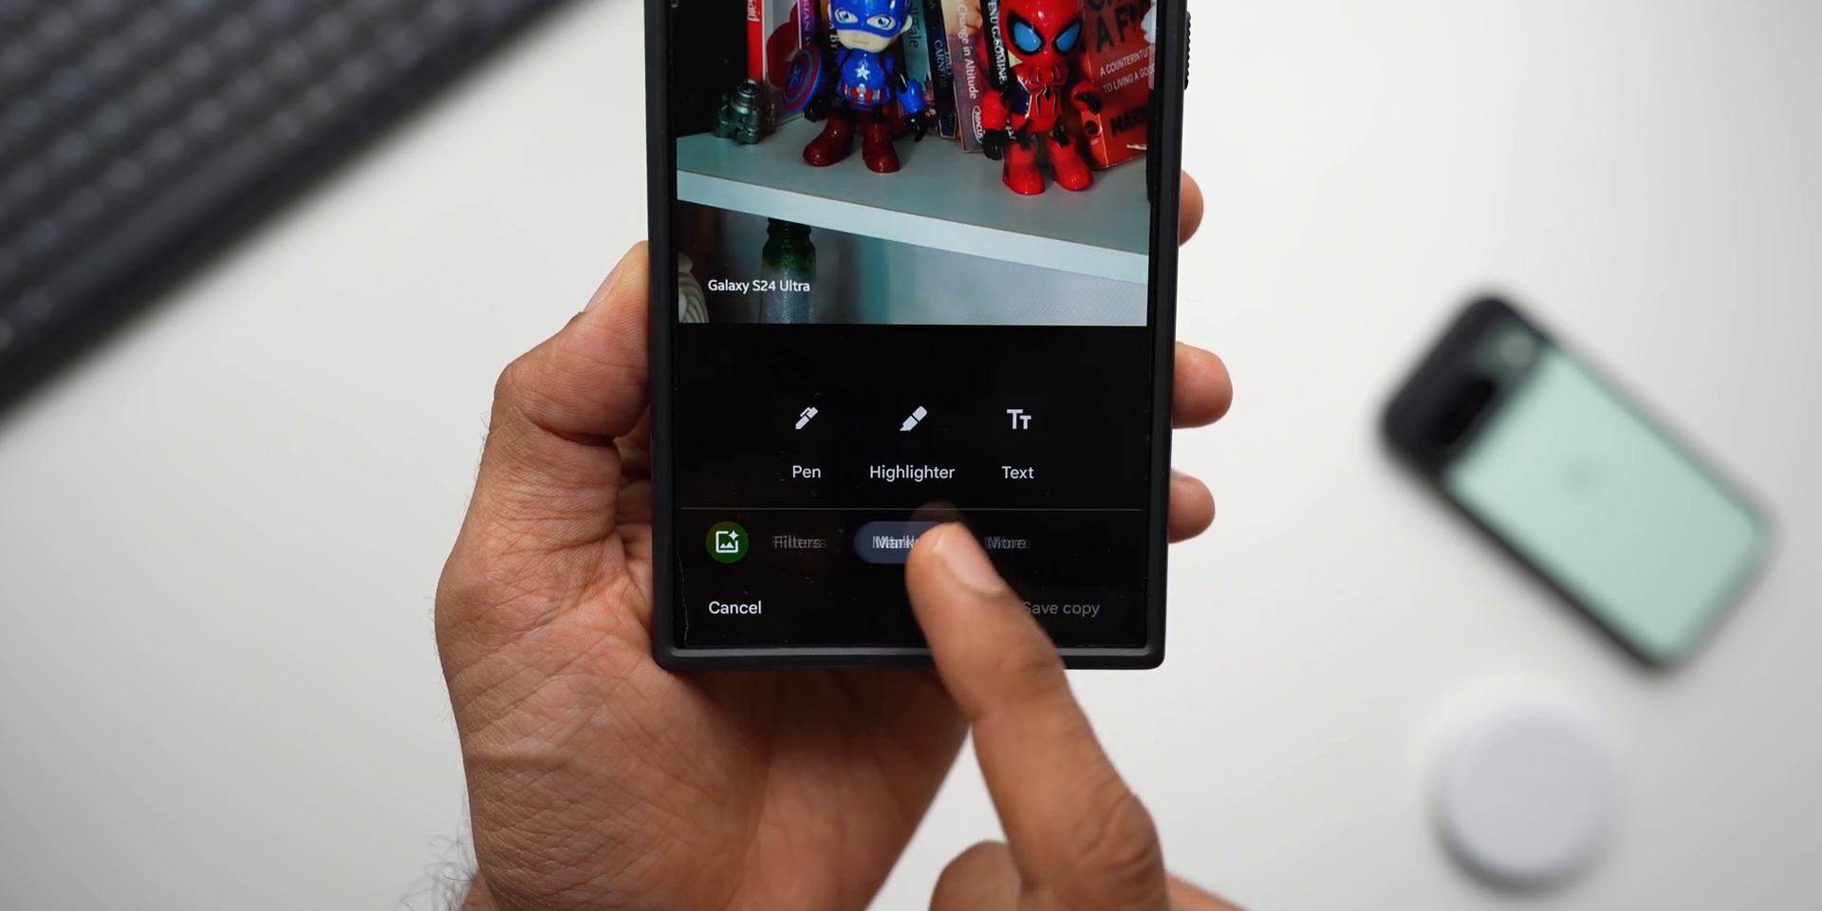
Cancel out of the photo editor and return to the Files home overview with categories and storage
{"action": "left_click", "coordinate": [982, 557]}
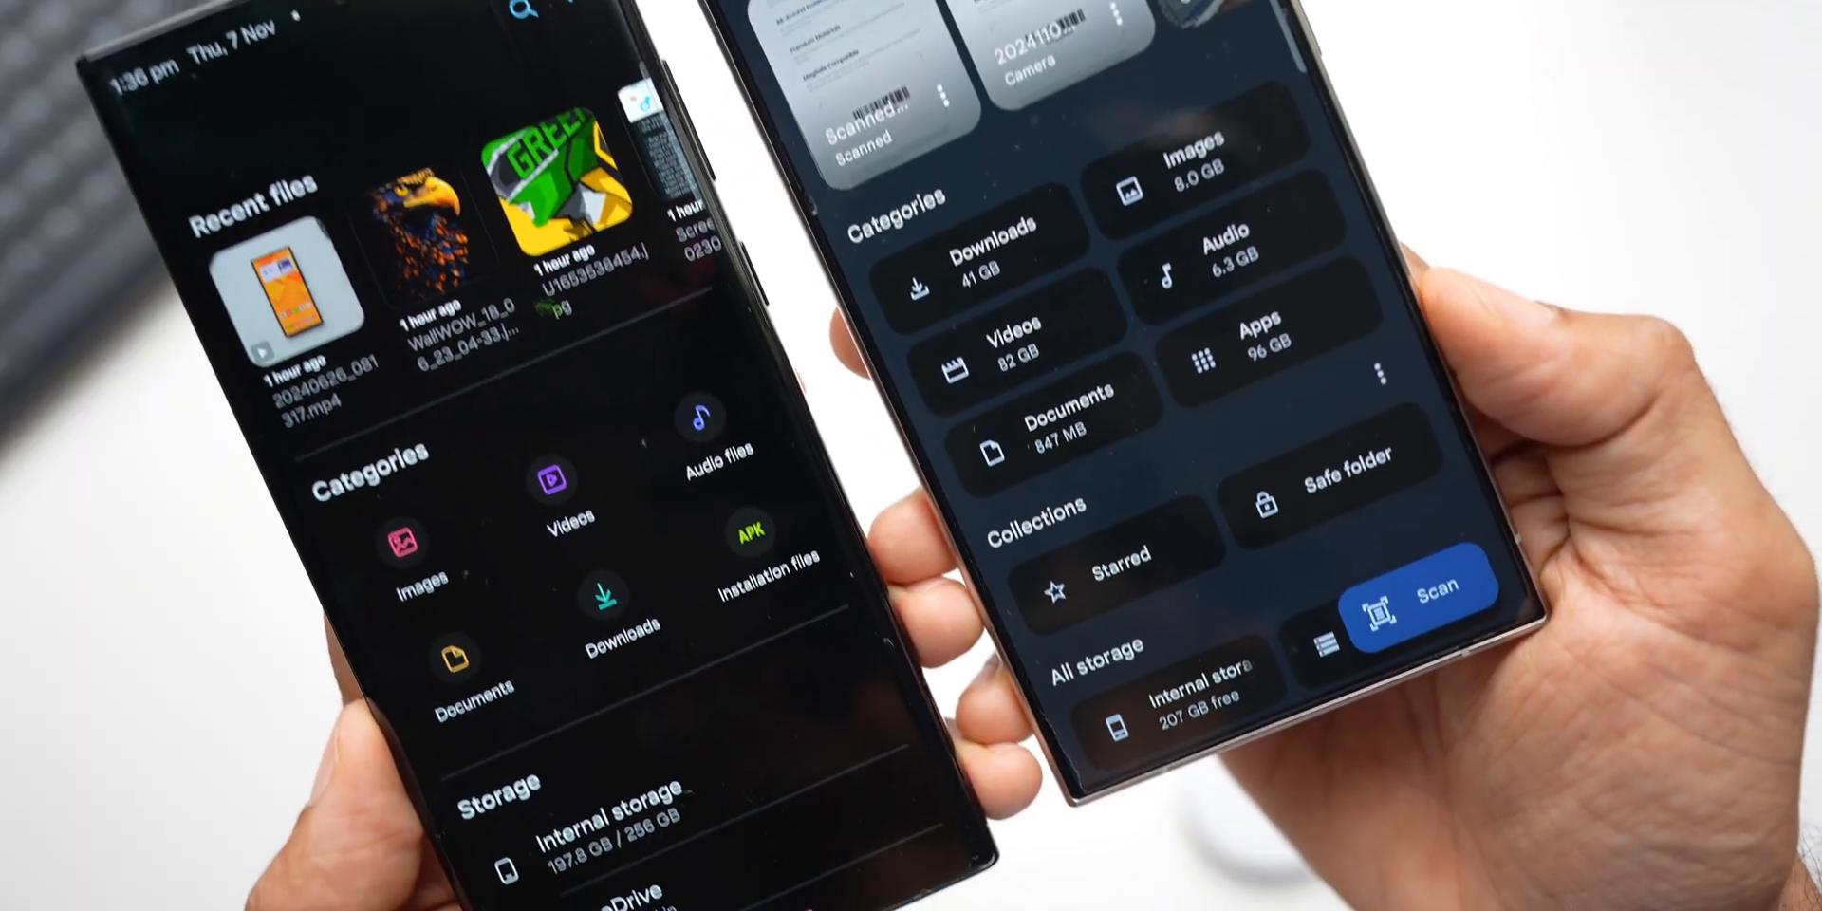
{"action": "scroll", "scroll_direction": "down", "scroll_amount": 3}
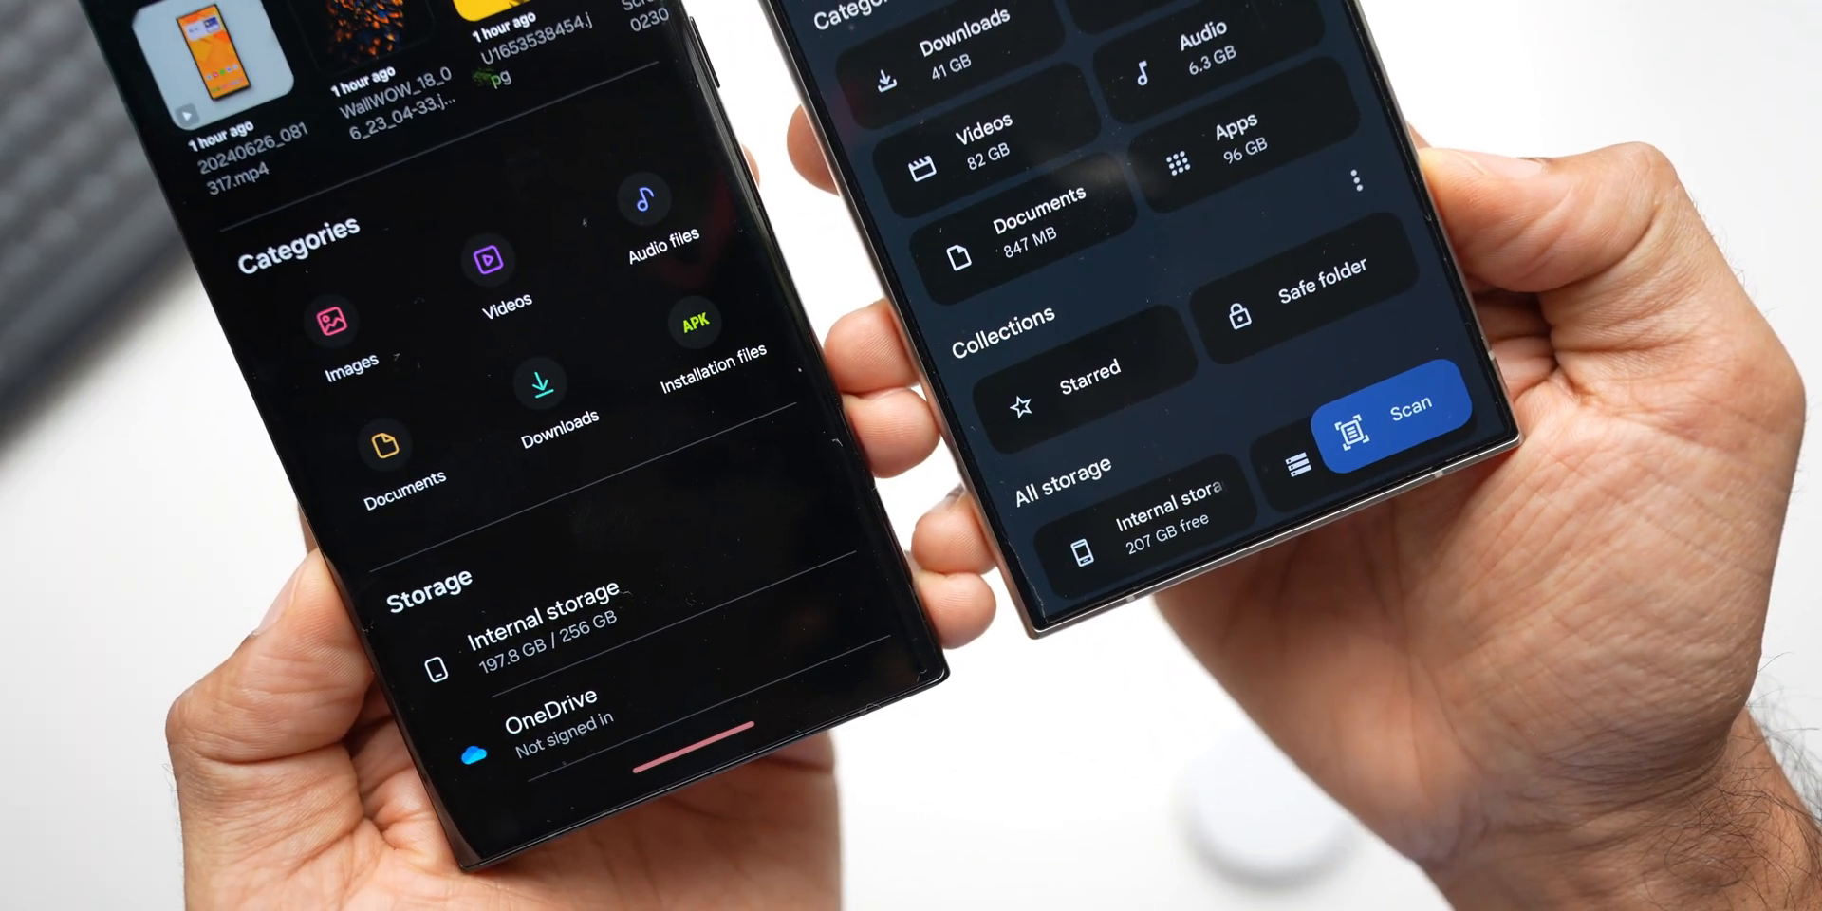